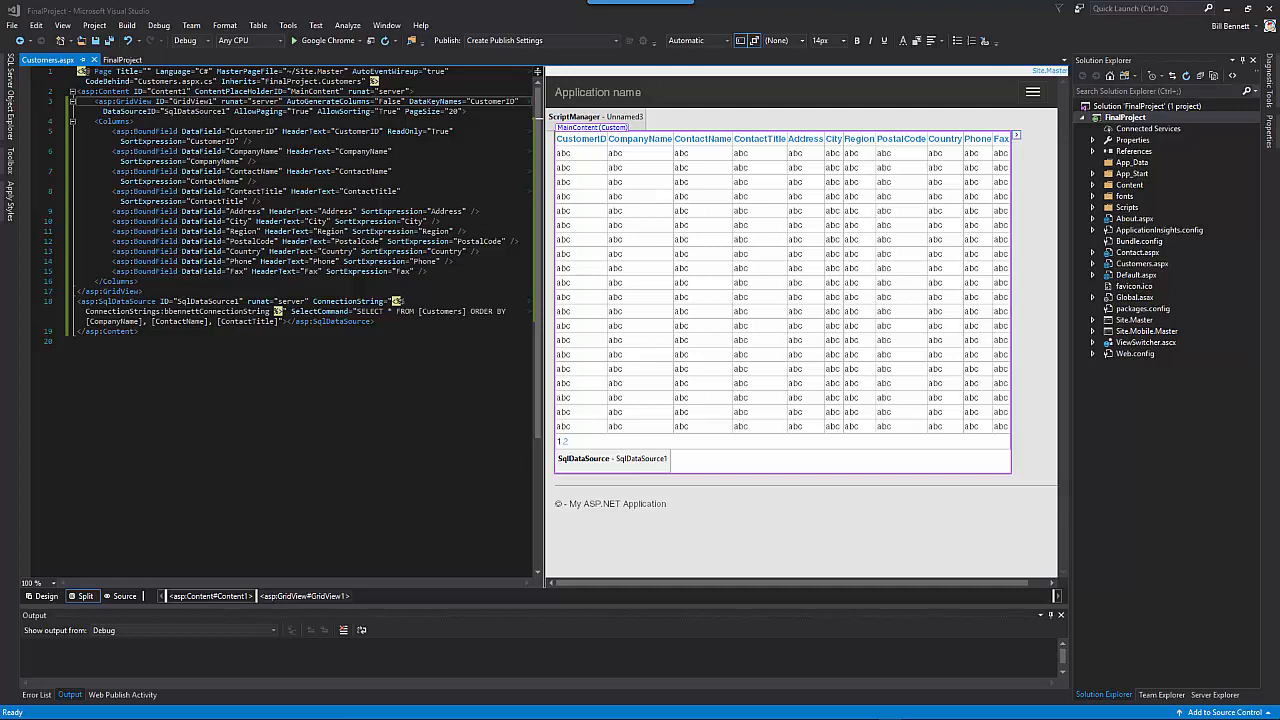
mouse_move(531, 371)
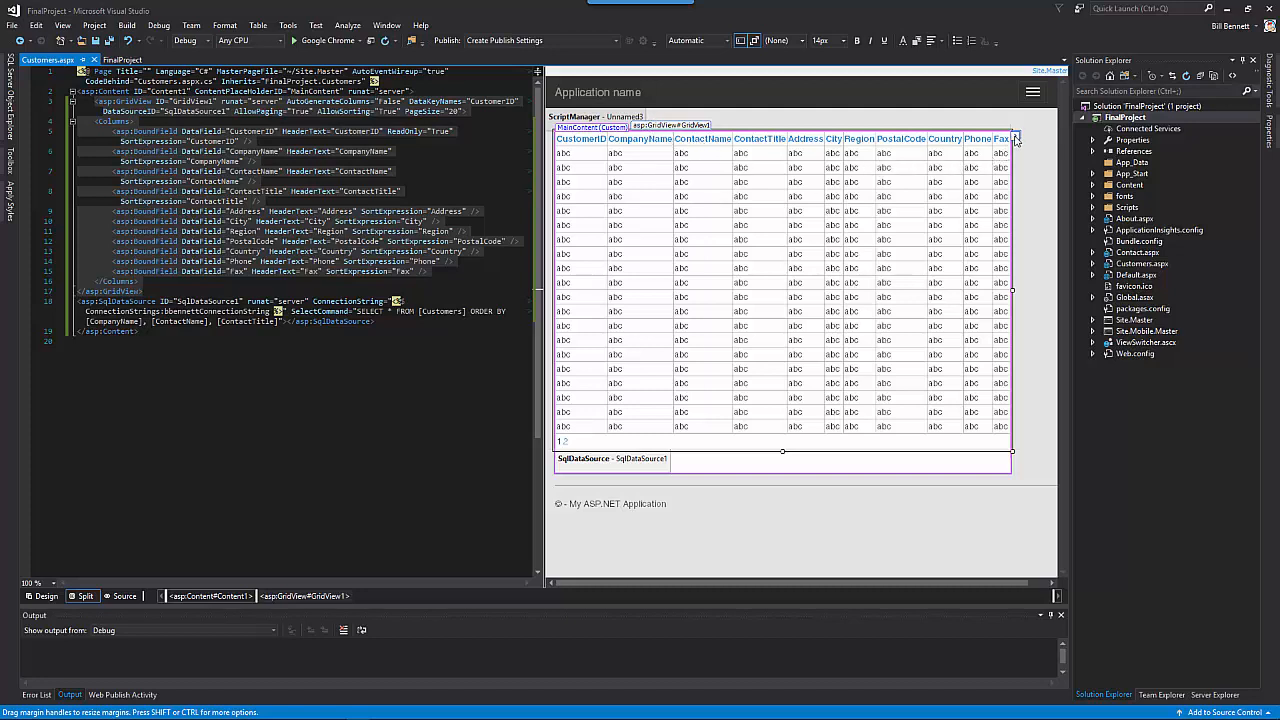
- Bring up the customers GridView's Edit Columns editor from GridView Tasks
click(1013, 138)
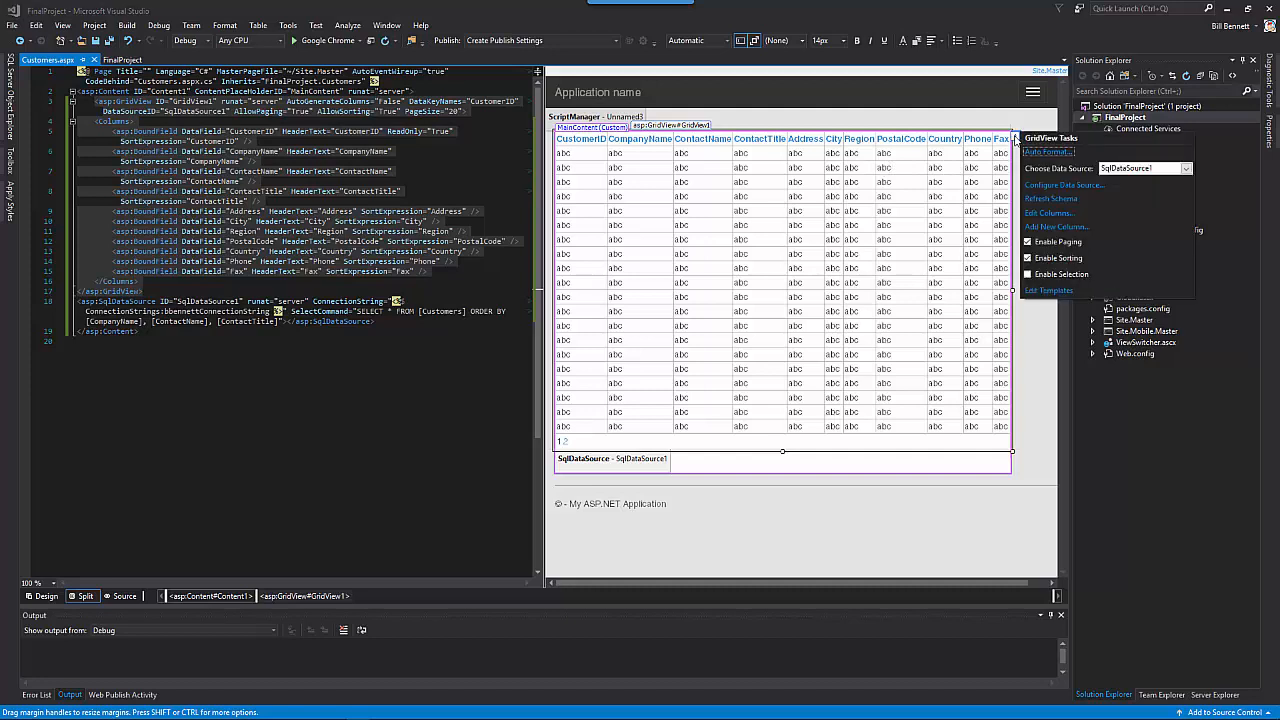
mouse_move(1117, 233)
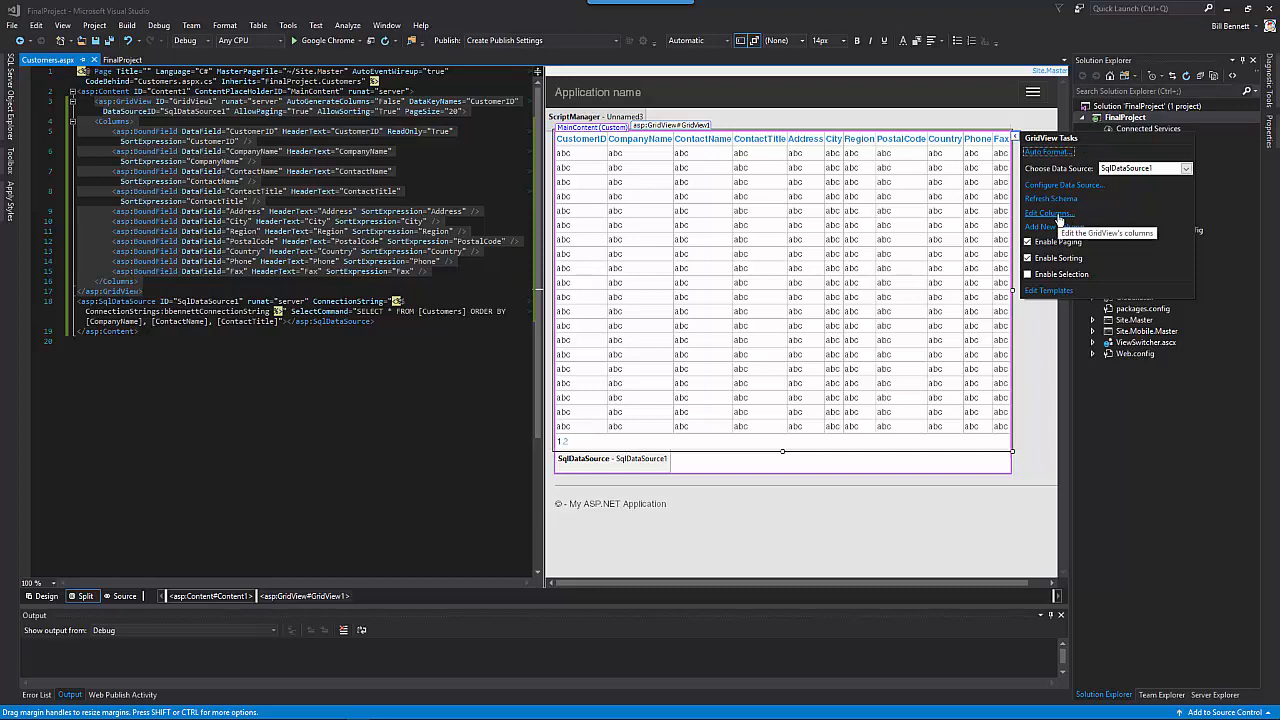
click(1047, 213)
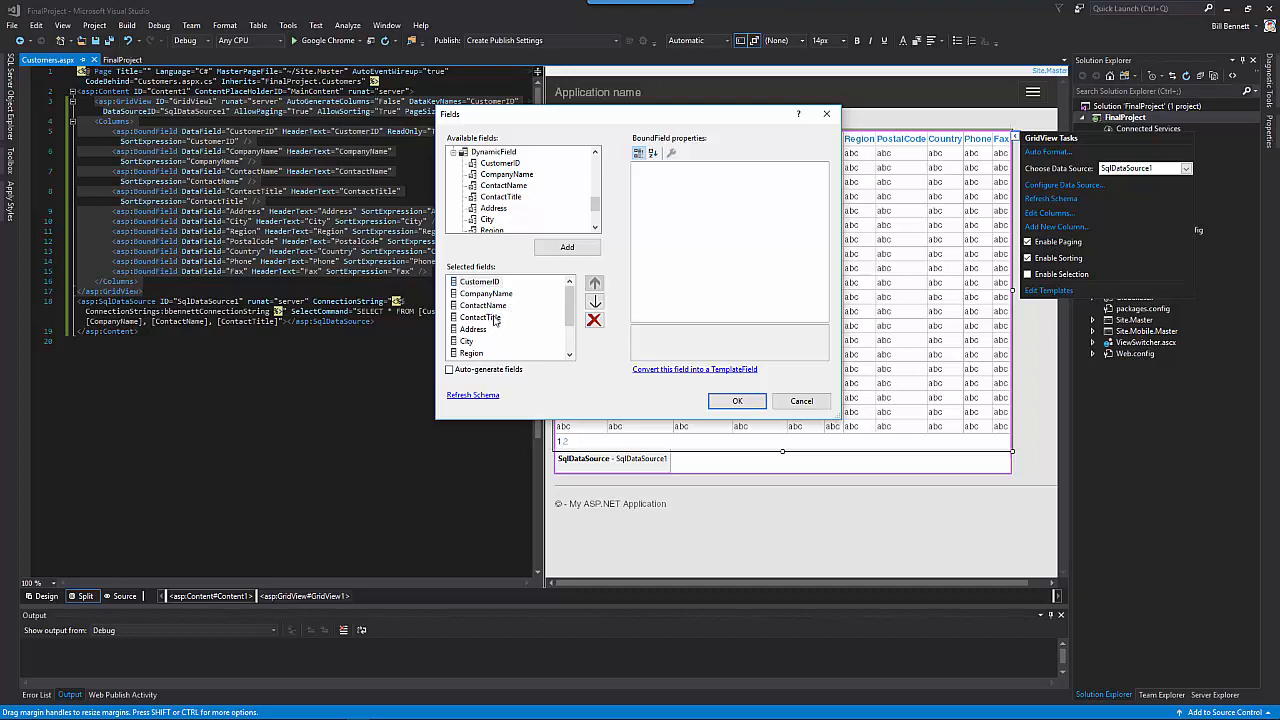
mouse_move(520, 347)
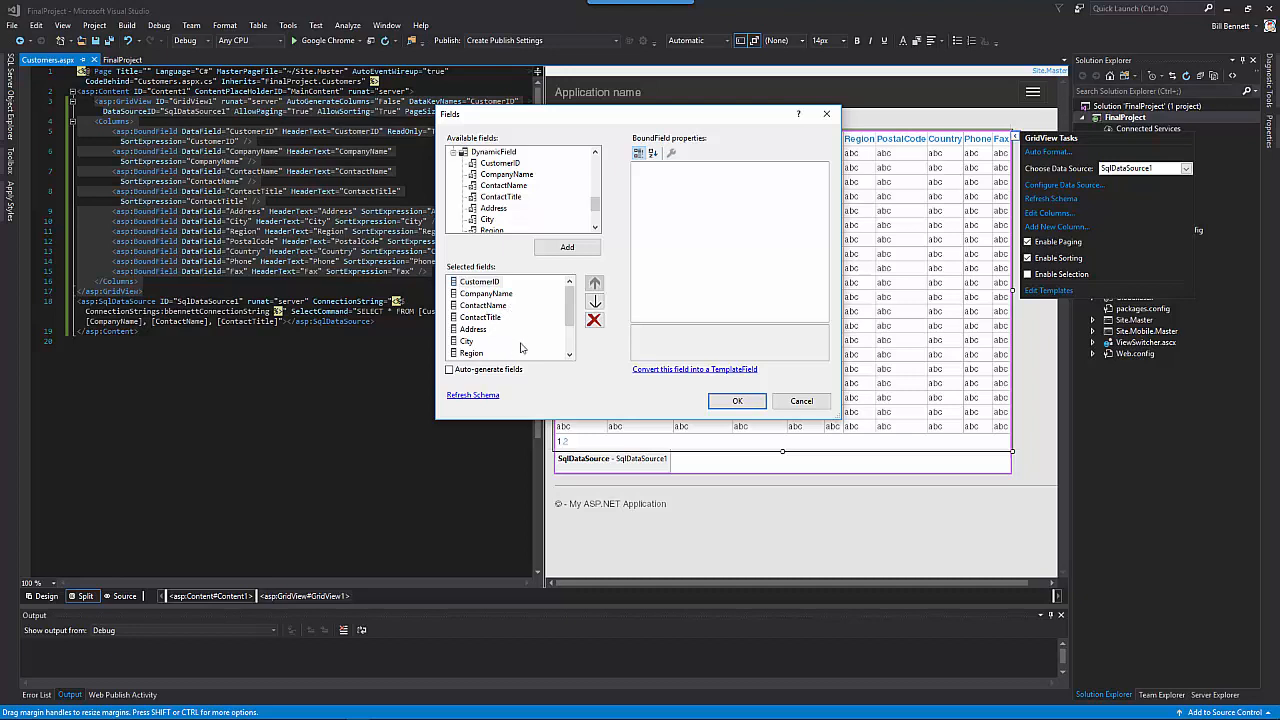
- Change the CustomerID, CompanyName and ContactName headers to 'Customer ID', 'Company Name' and 'Contact Name'
click(480, 281)
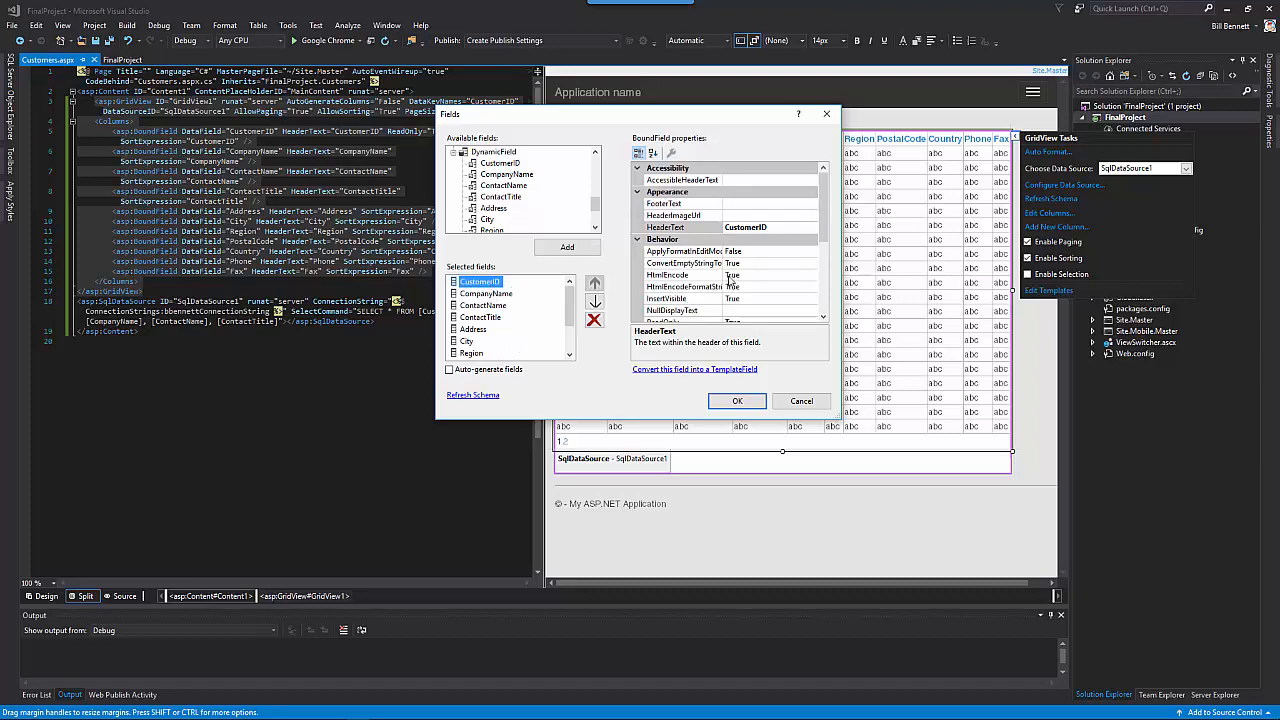
mouse_move(764, 274)
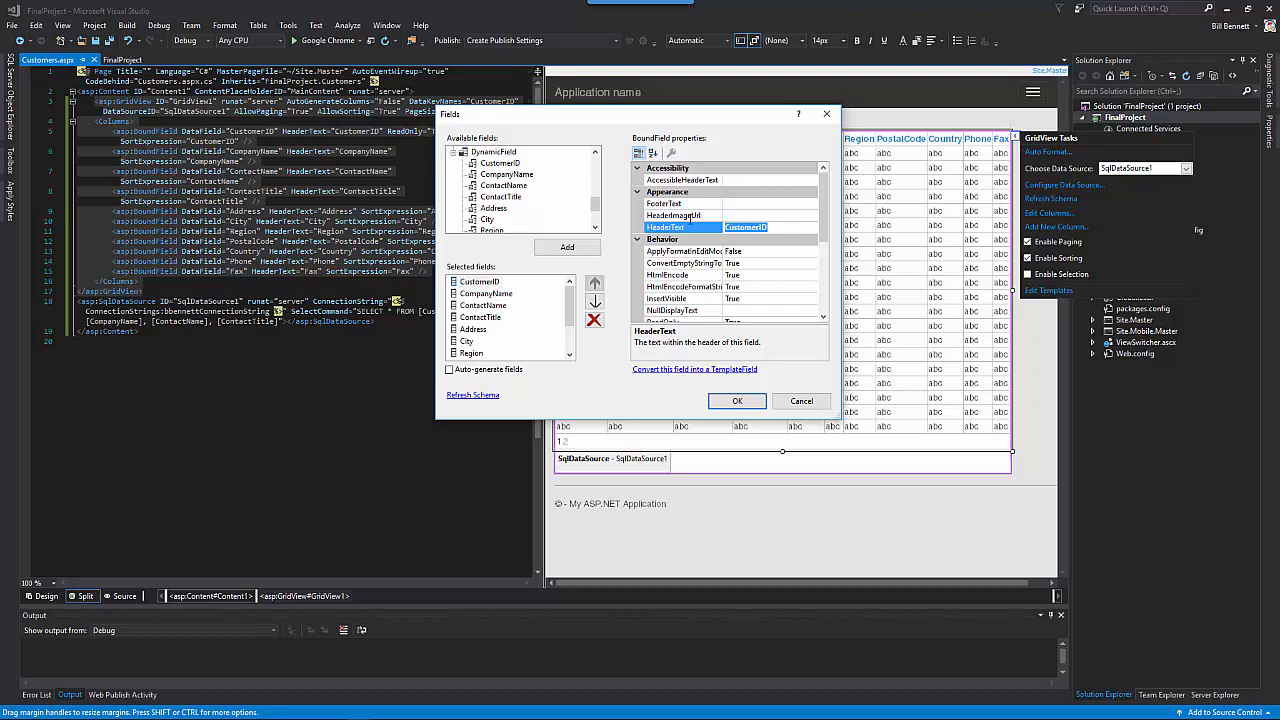
text(Custo)
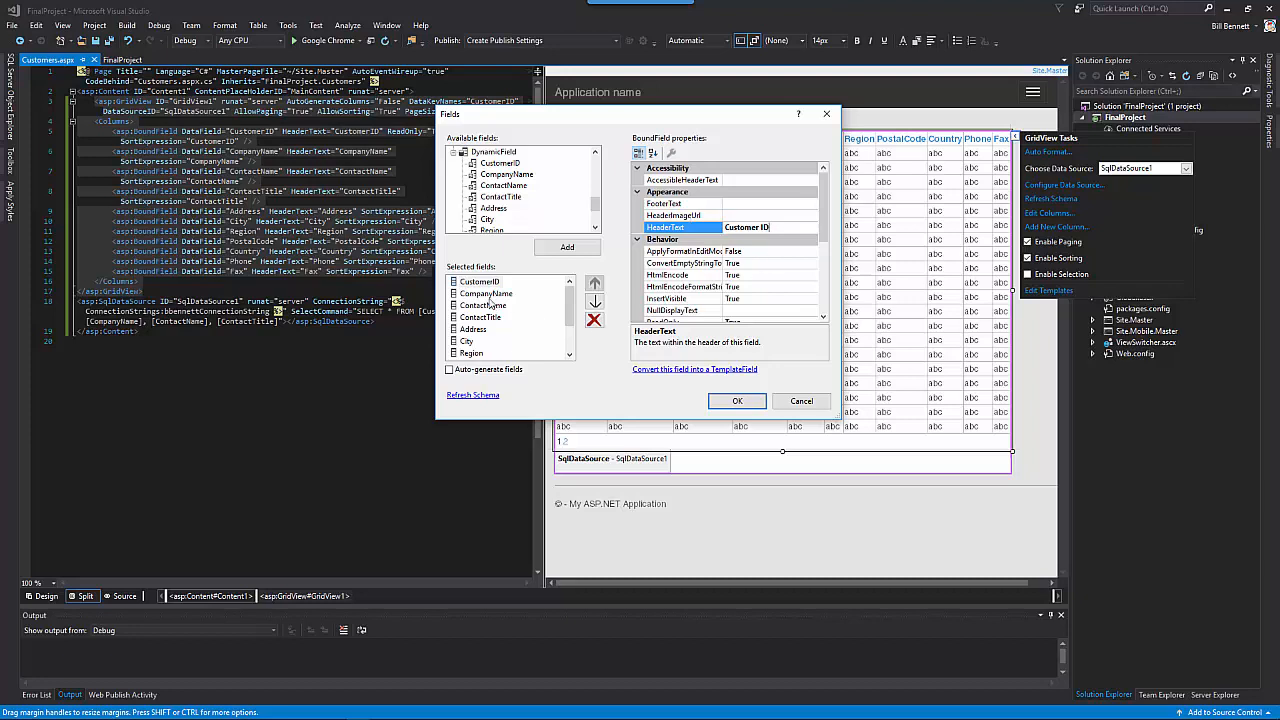
click(486, 294)
text(Company Name)
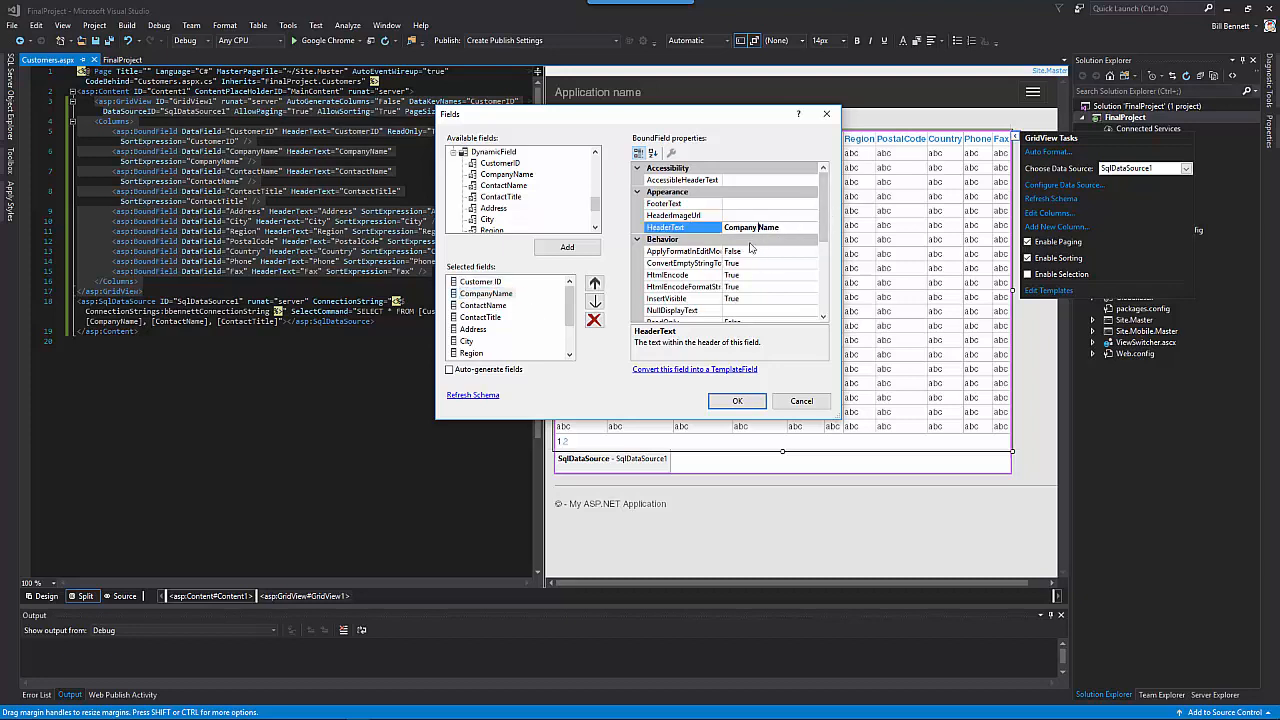
click(484, 305)
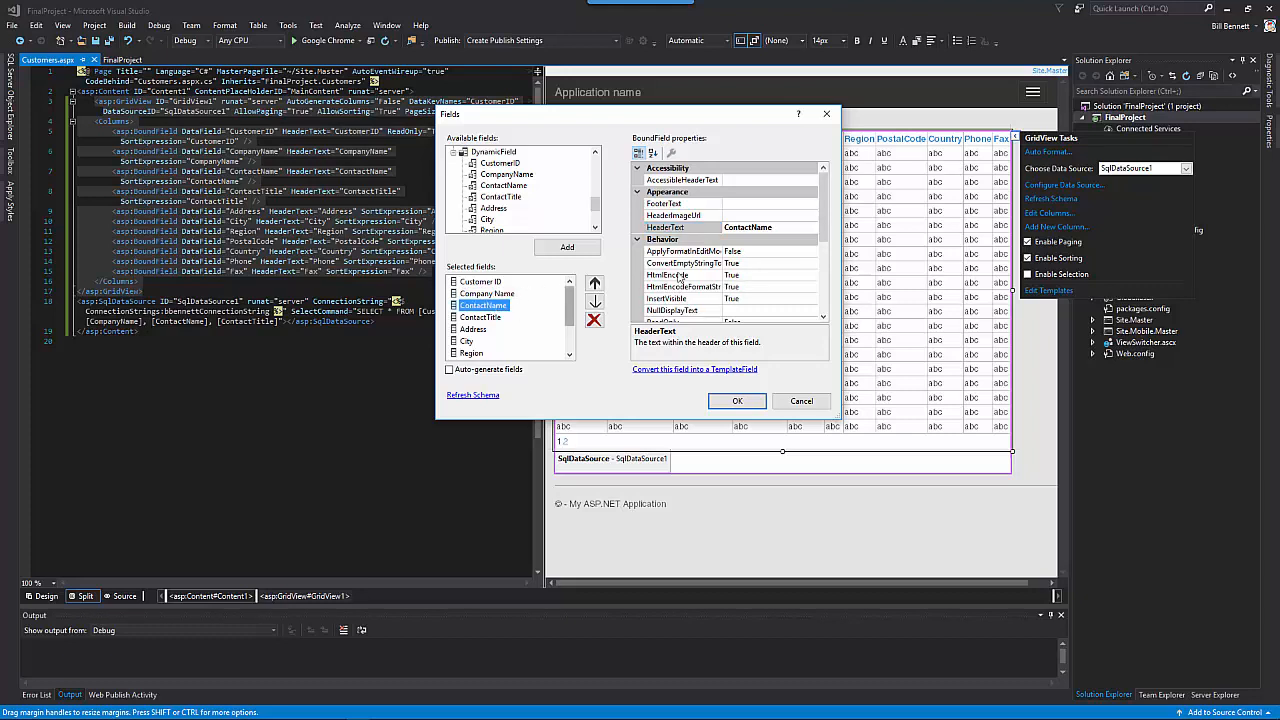
click(665, 227)
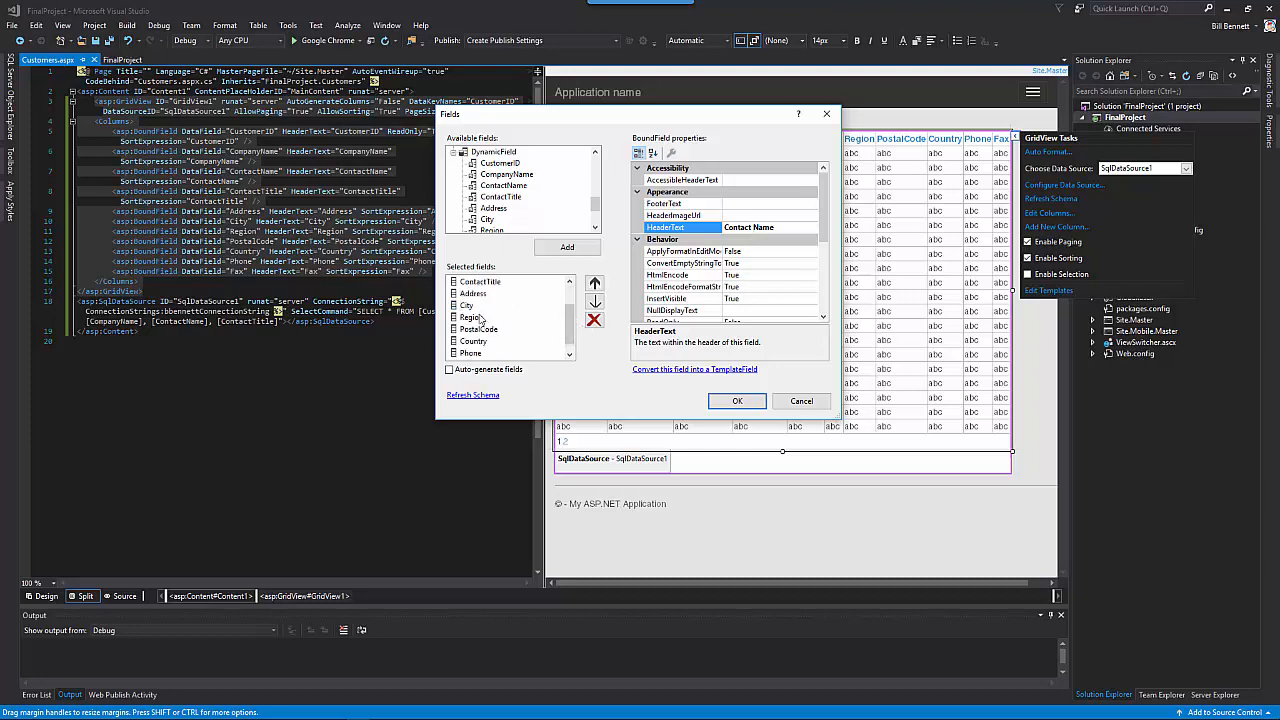
click(470, 353)
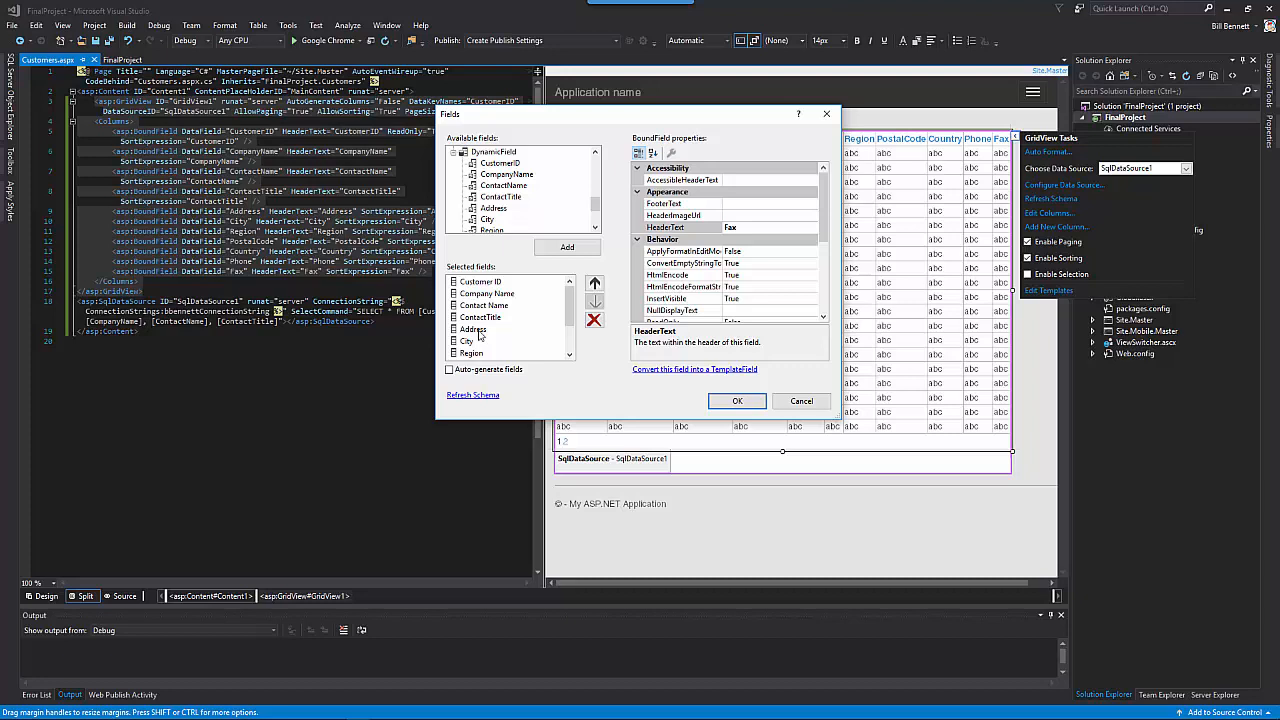
- Remove the Address through Country columns, add a space to Contact Title, and apply
click(473, 329)
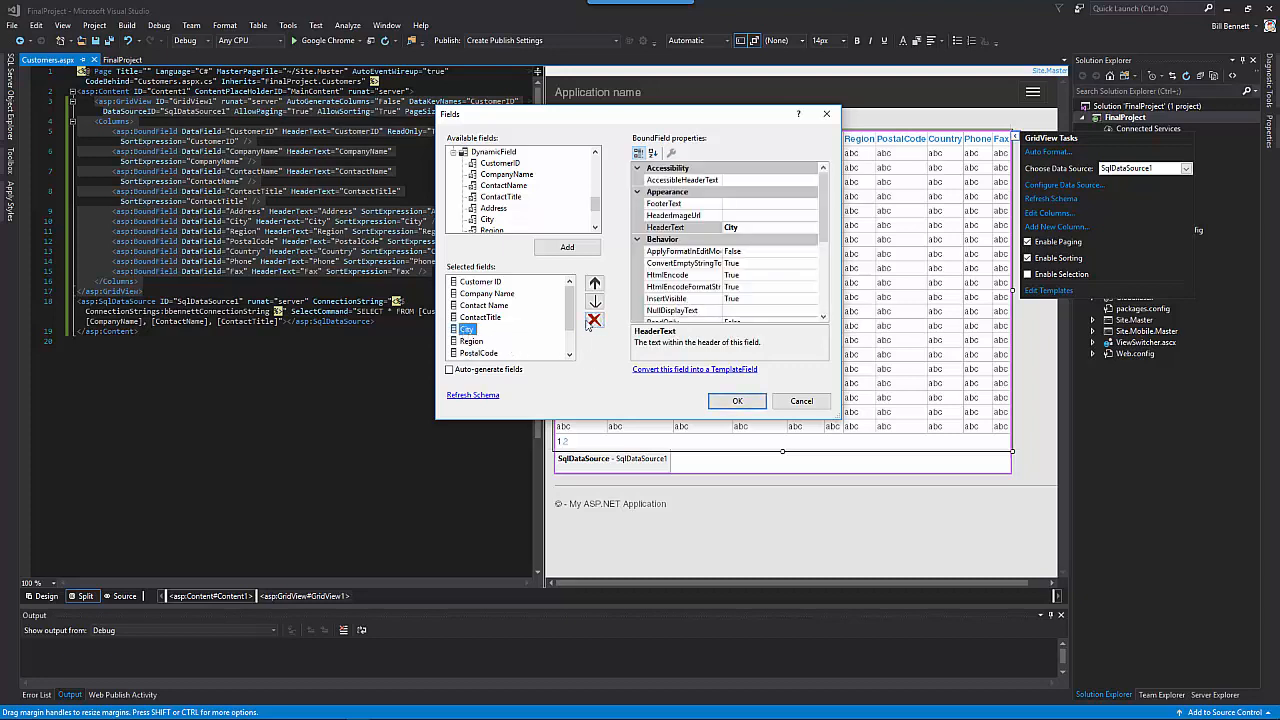
click(471, 329)
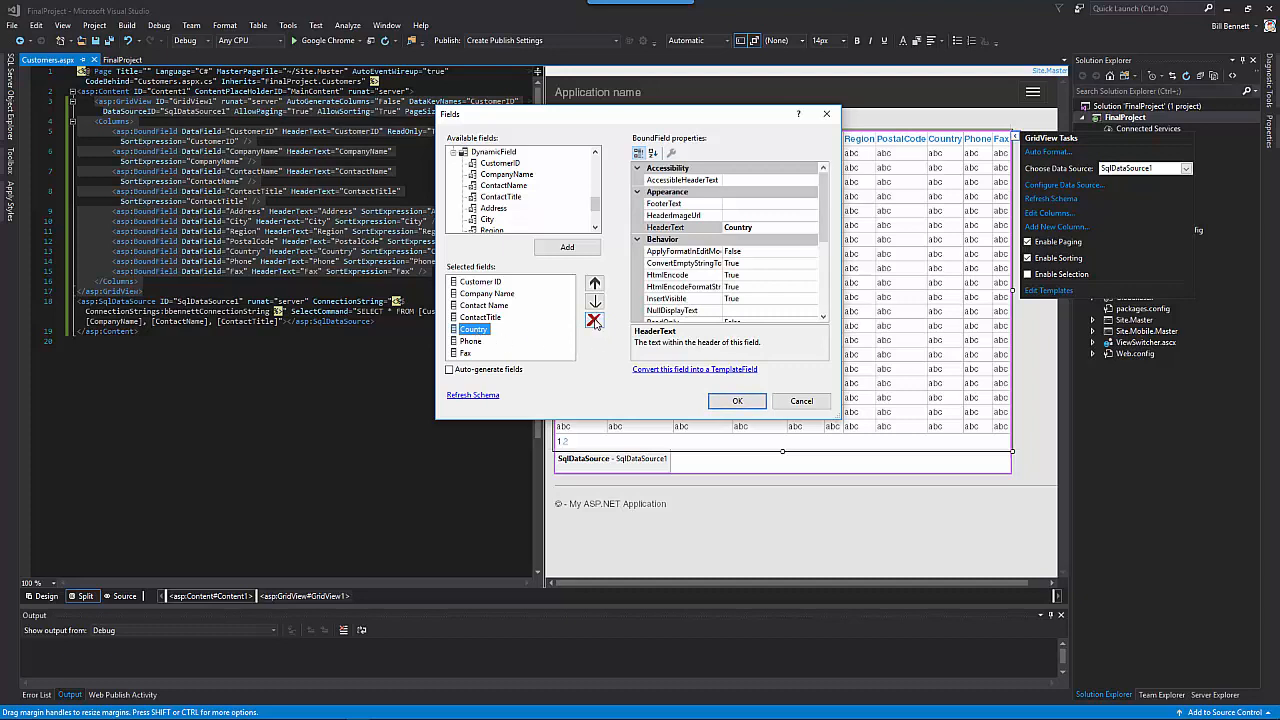
click(595, 320)
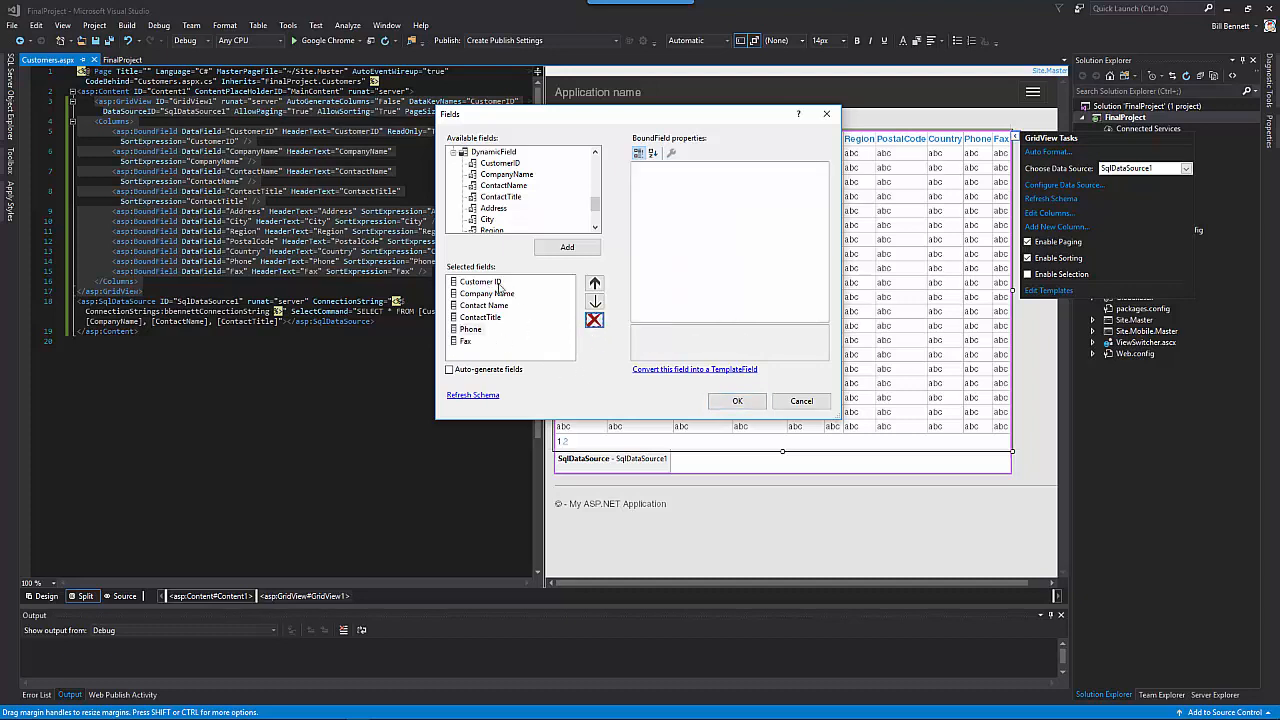
mouse_move(497, 307)
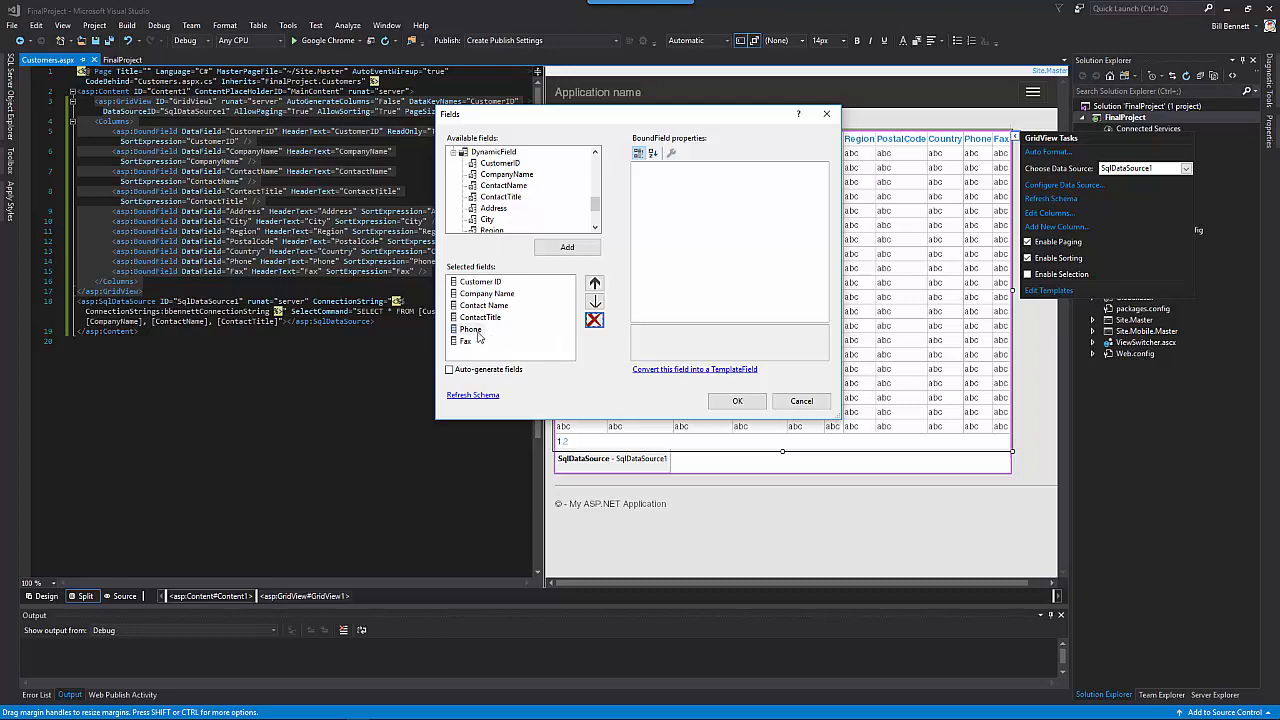
click(481, 317)
text(Contact Title)
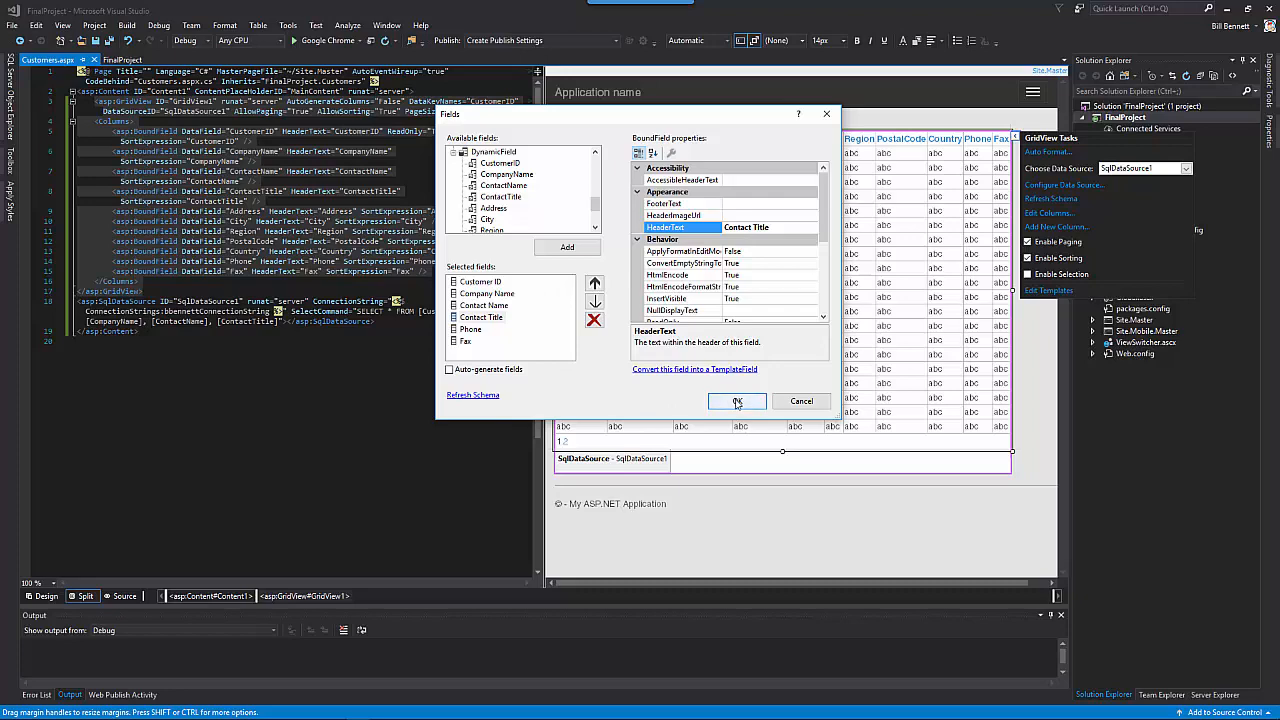
click(732, 401)
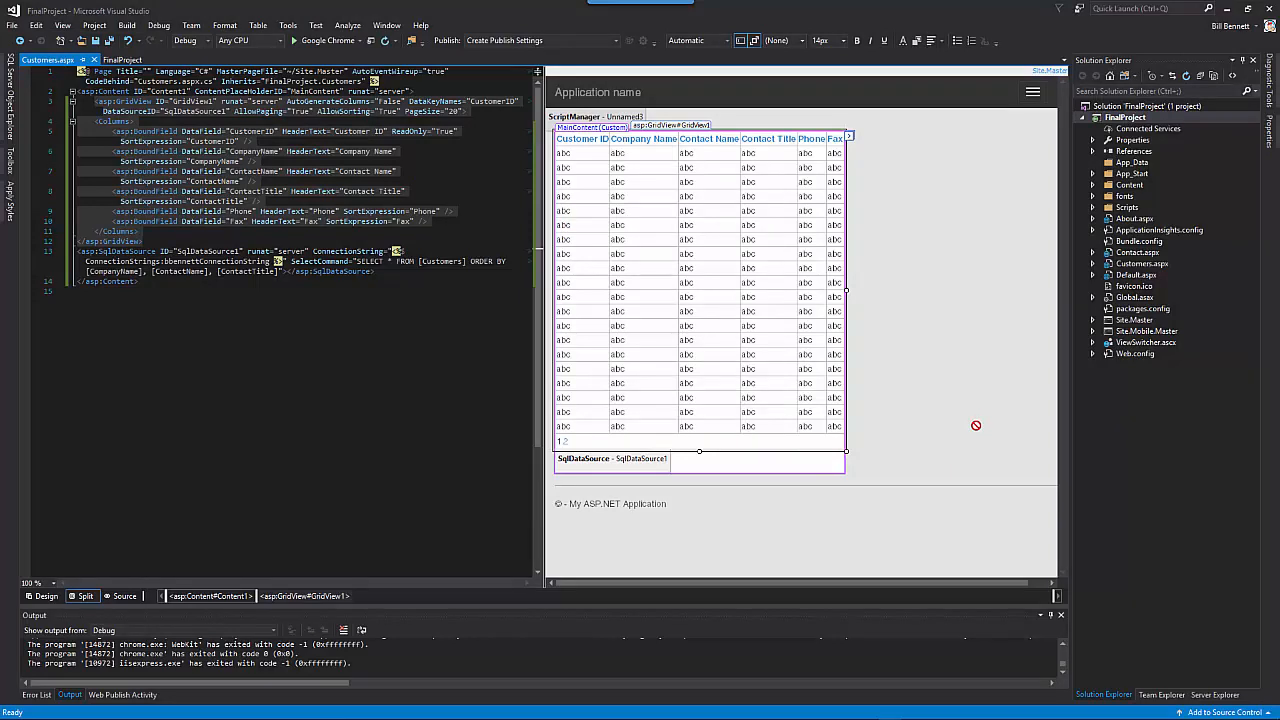
mouse_move(813, 177)
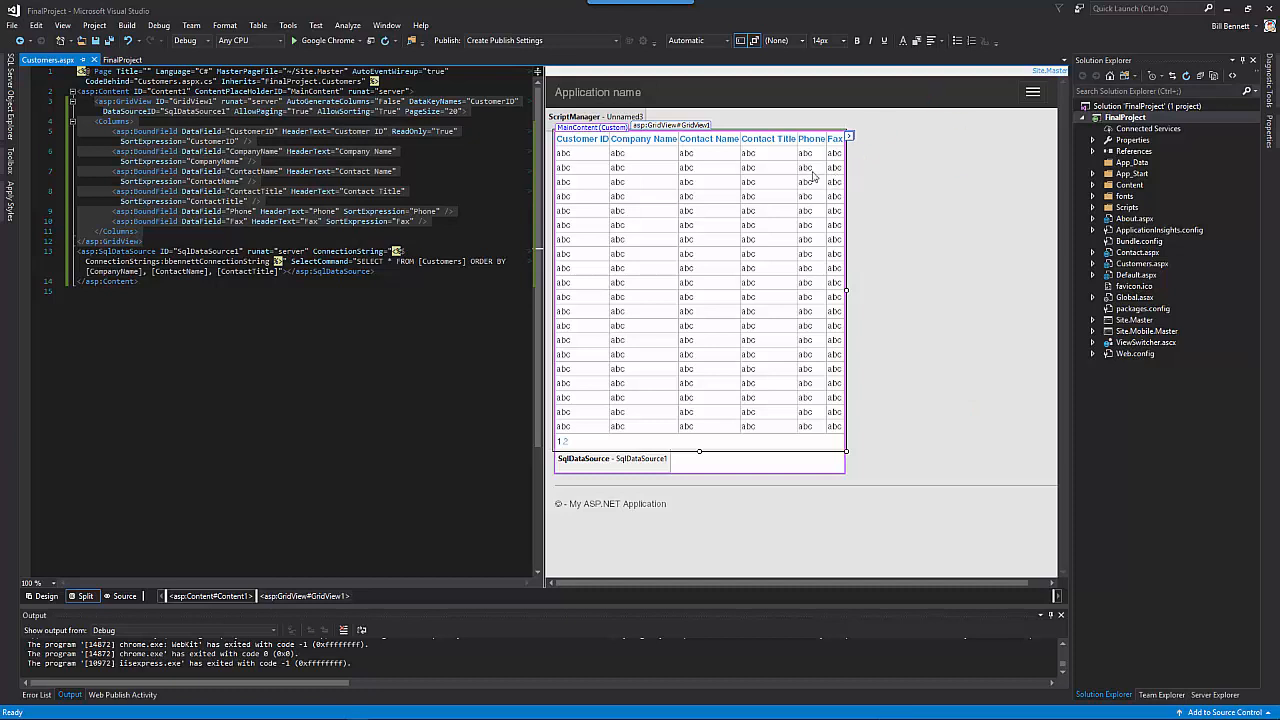
click(849, 137)
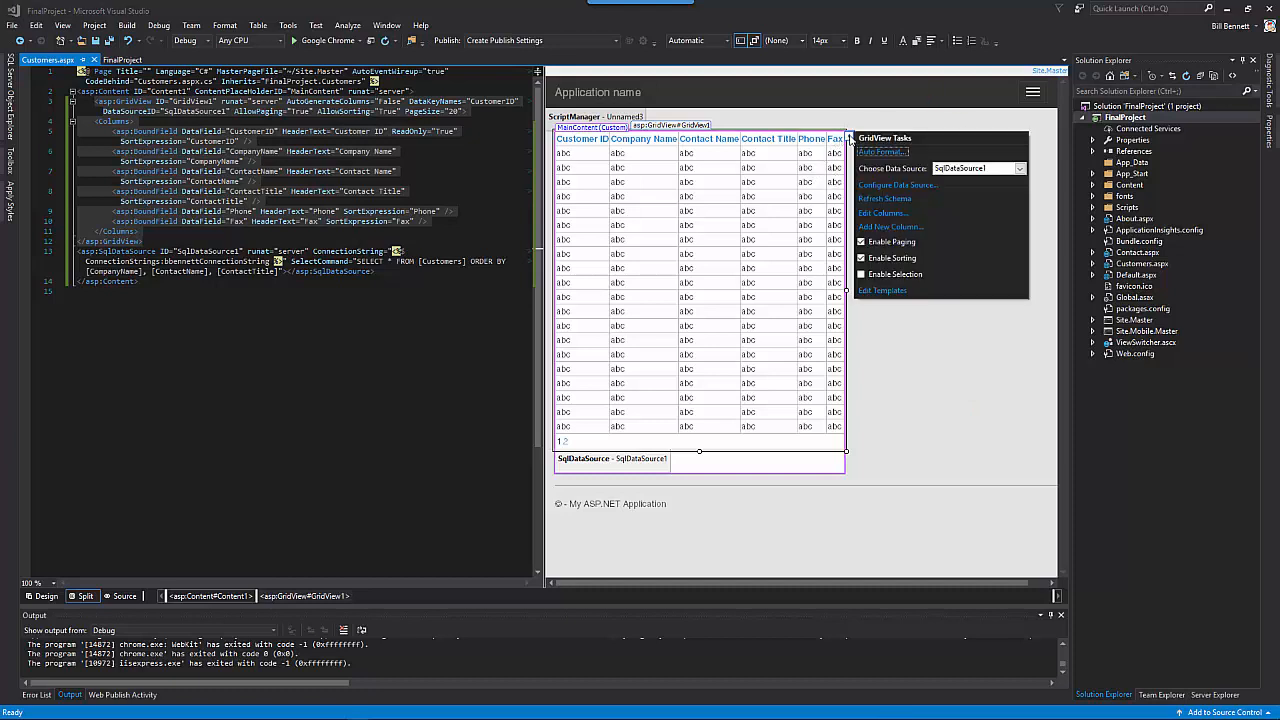
mouse_move(958, 277)
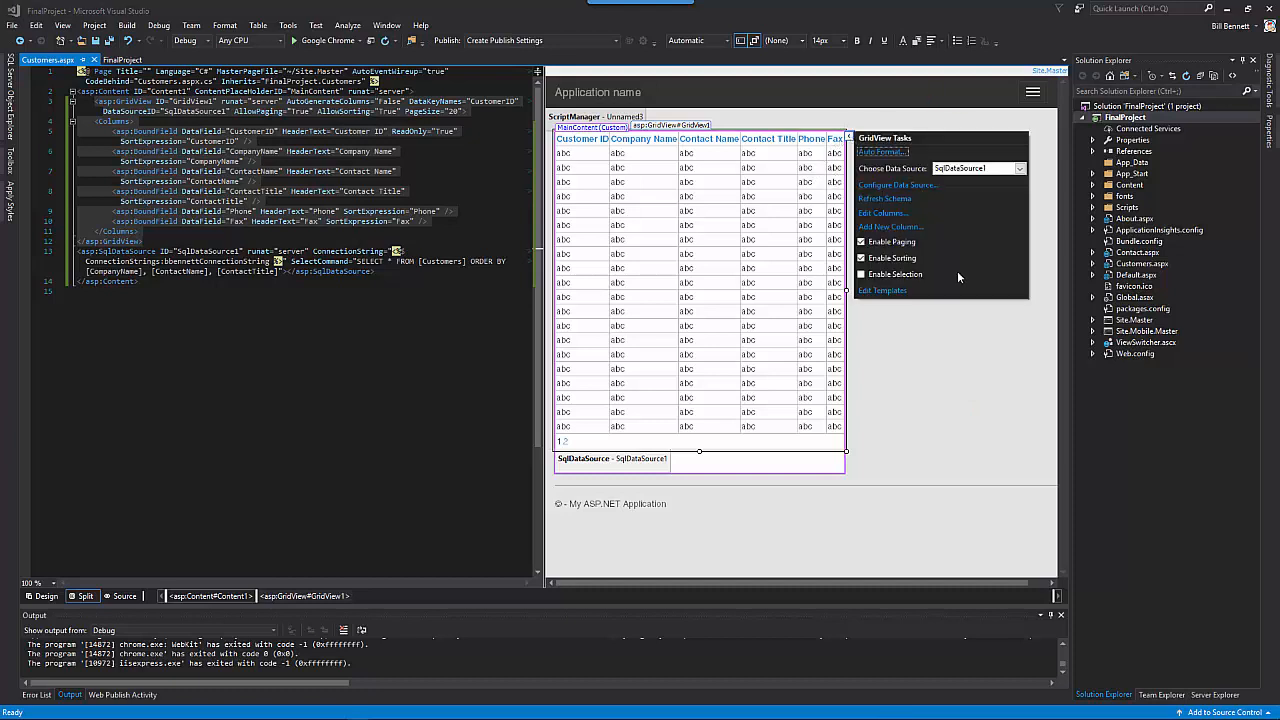
mouse_move(883, 213)
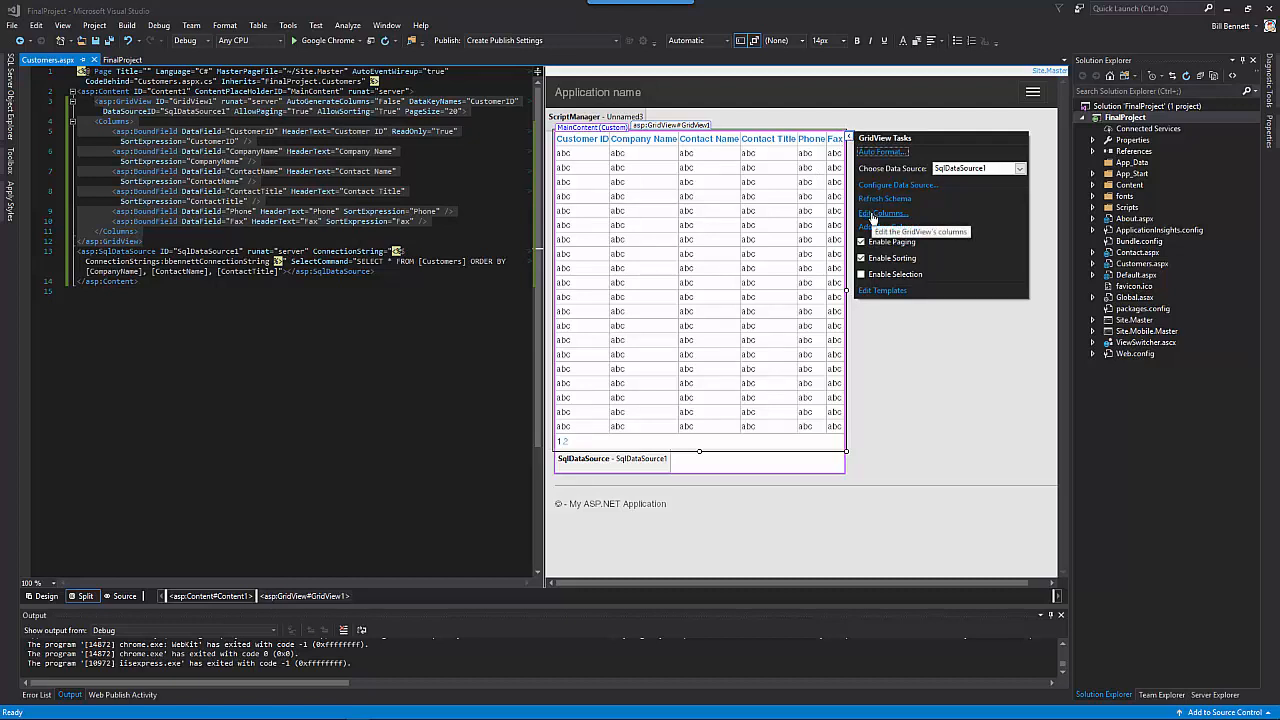
click(883, 212)
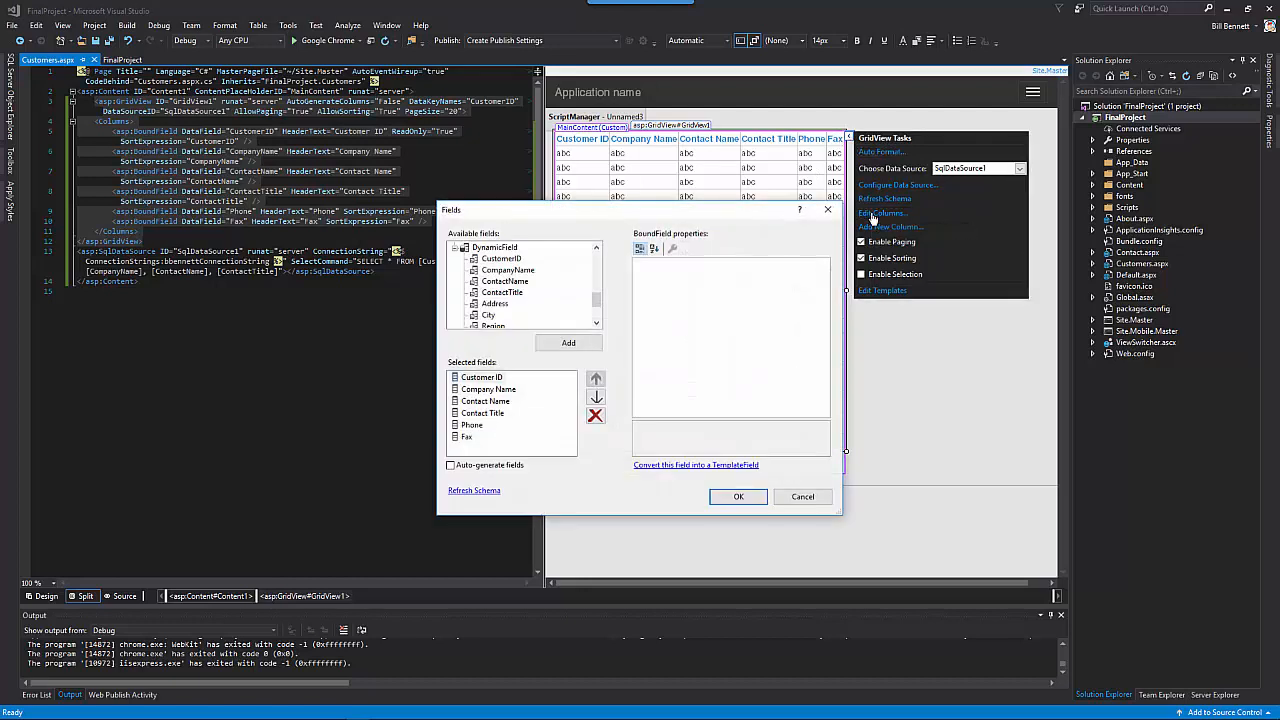
click(482, 377)
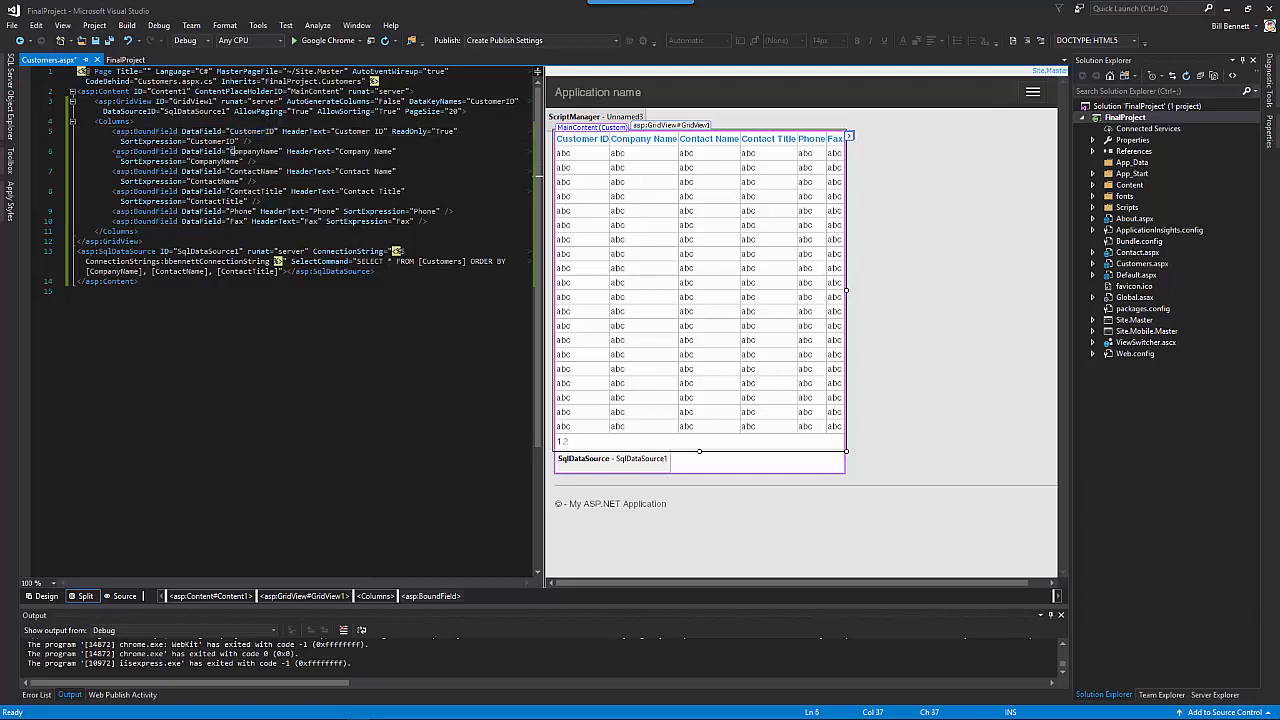
double_click(253, 151)
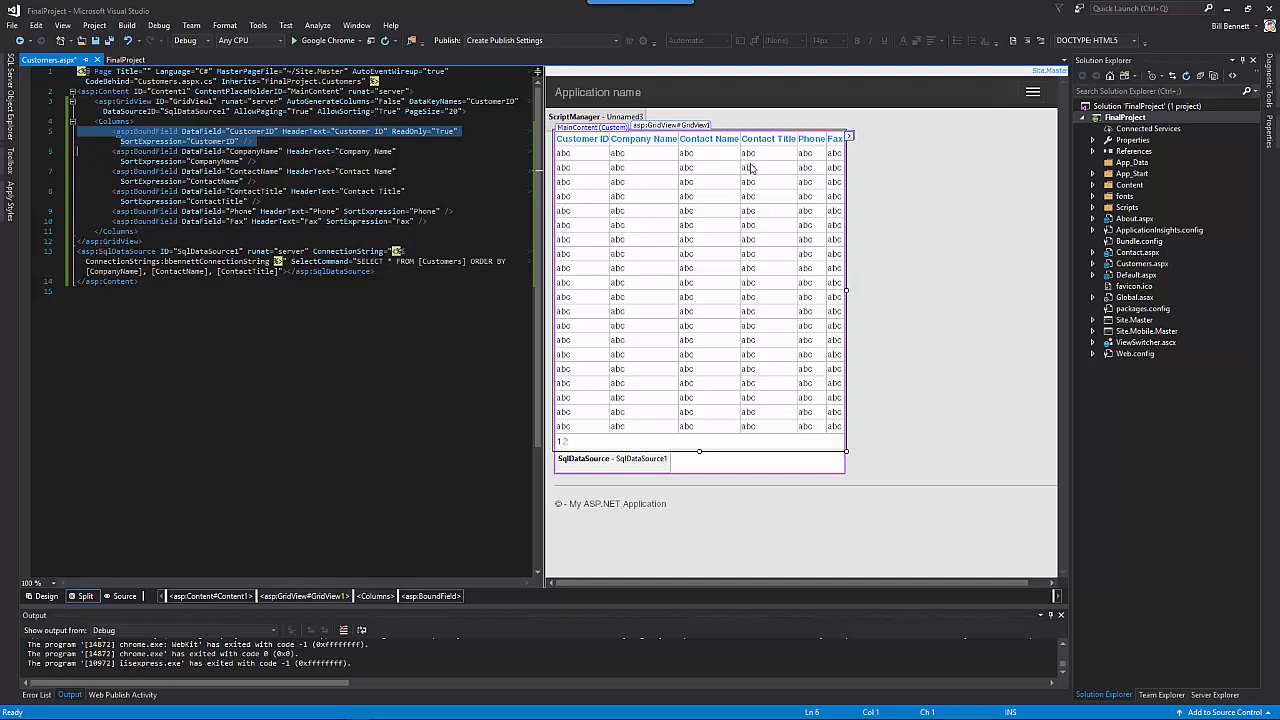
- Reopen the column editor and convert the Customer ID field into a TemplateField
click(847, 135)
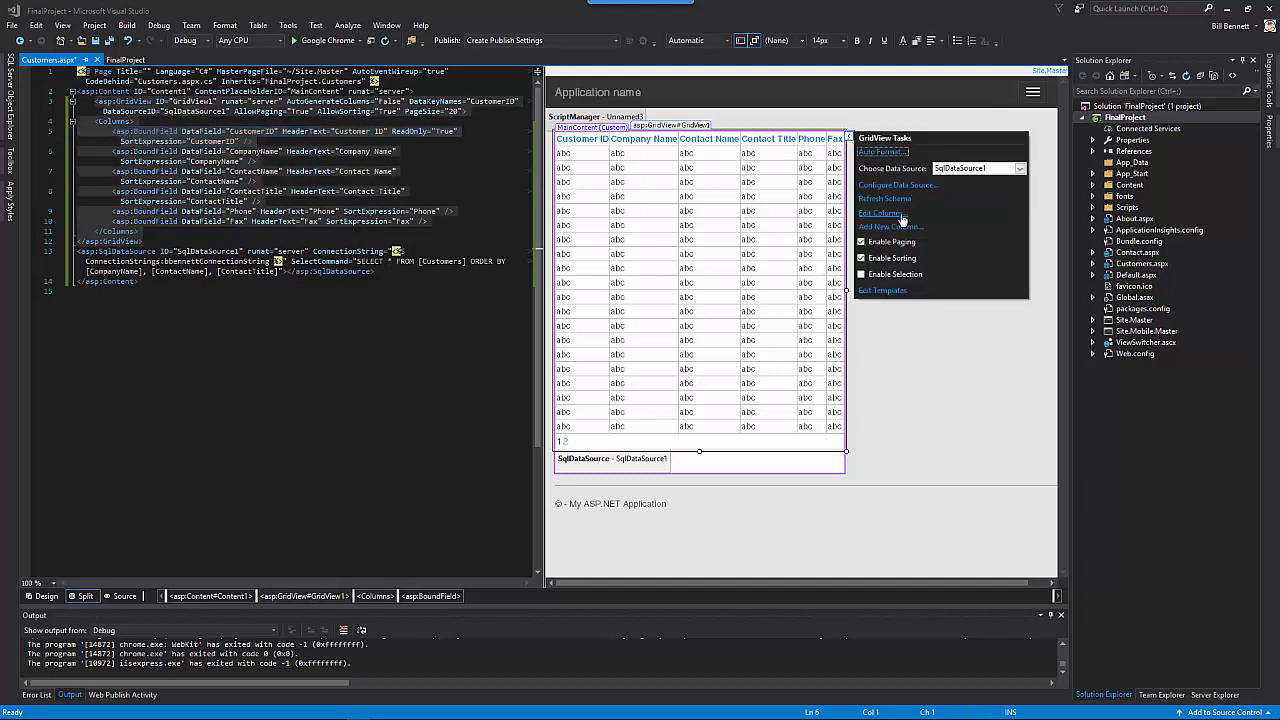
click(881, 213)
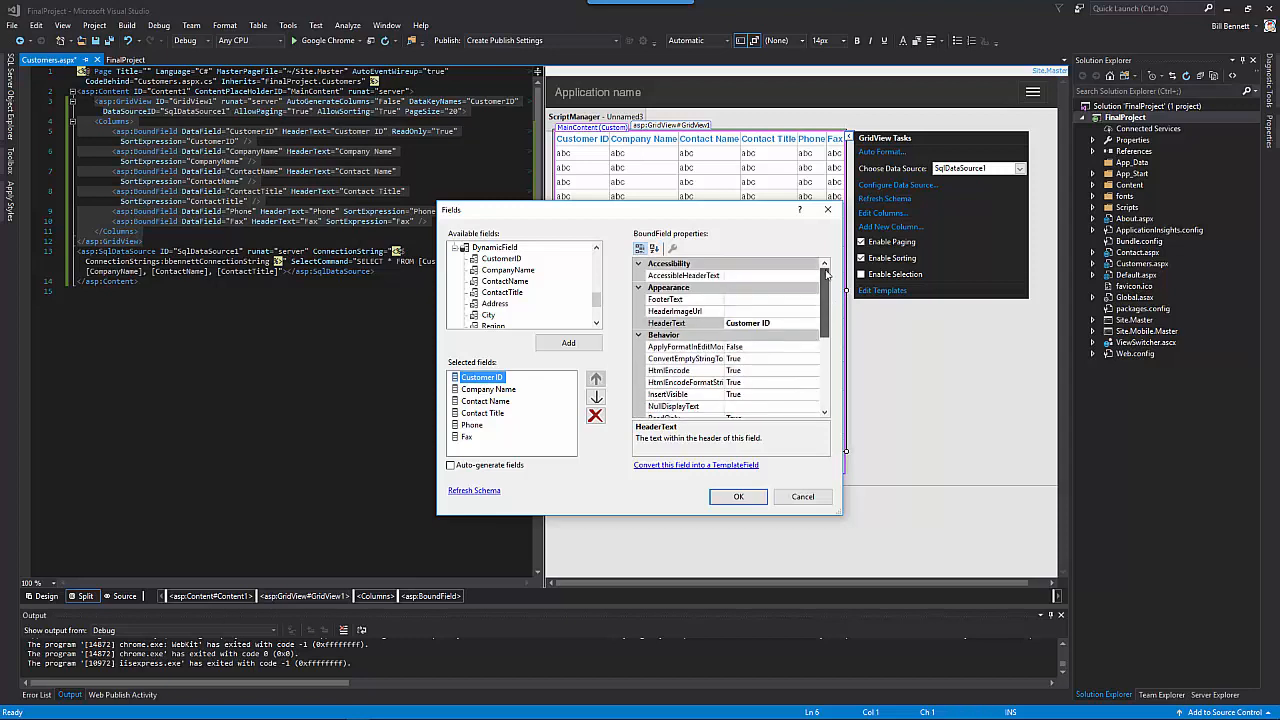
scroll(down, 3)
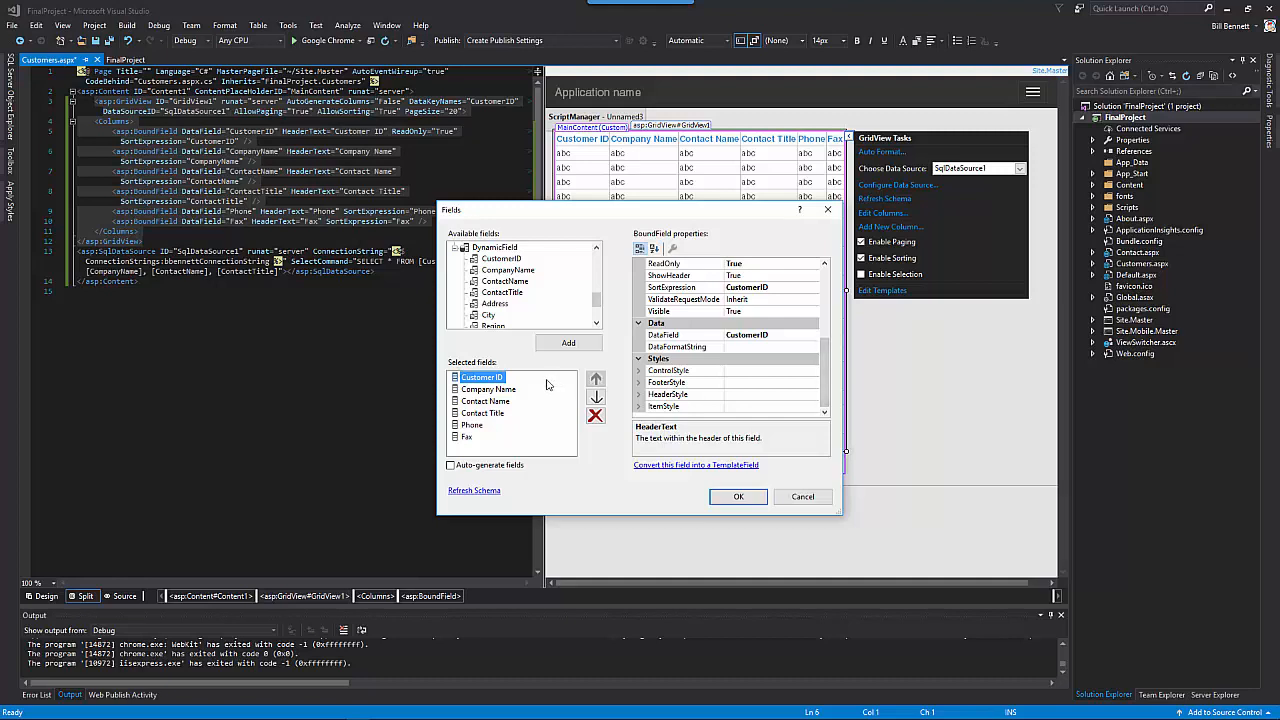
click(483, 377)
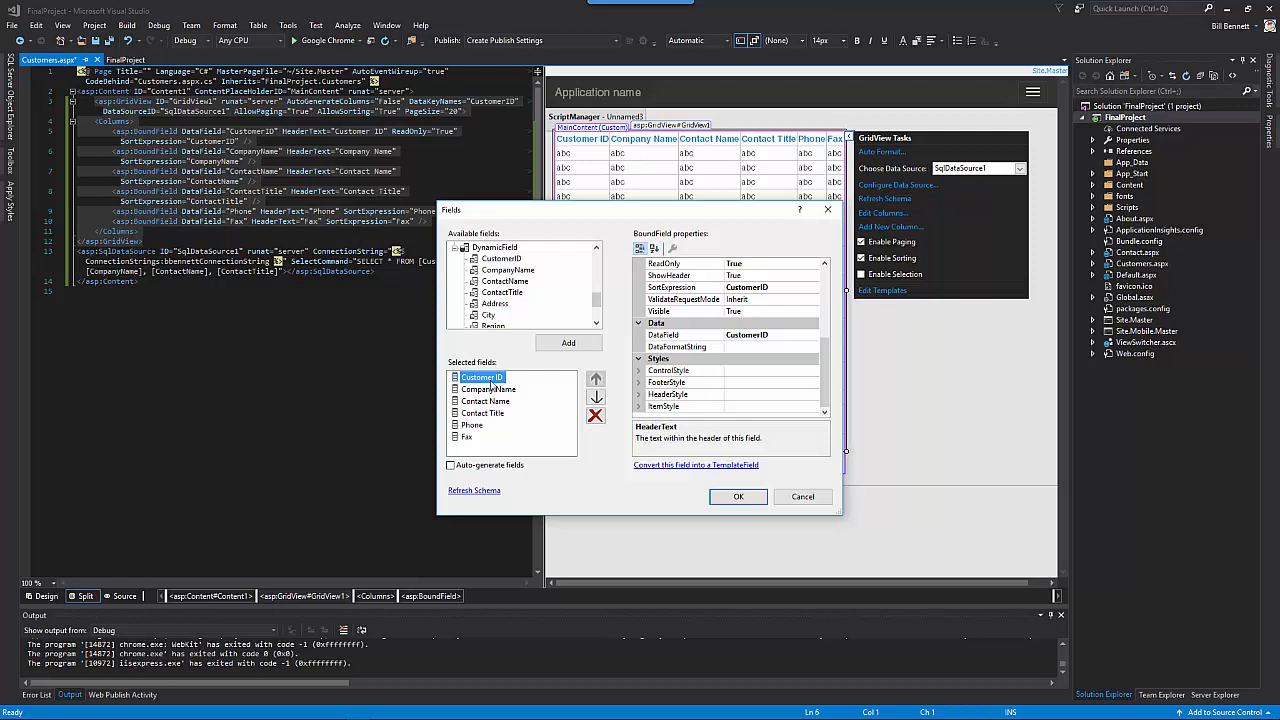
mouse_move(659, 485)
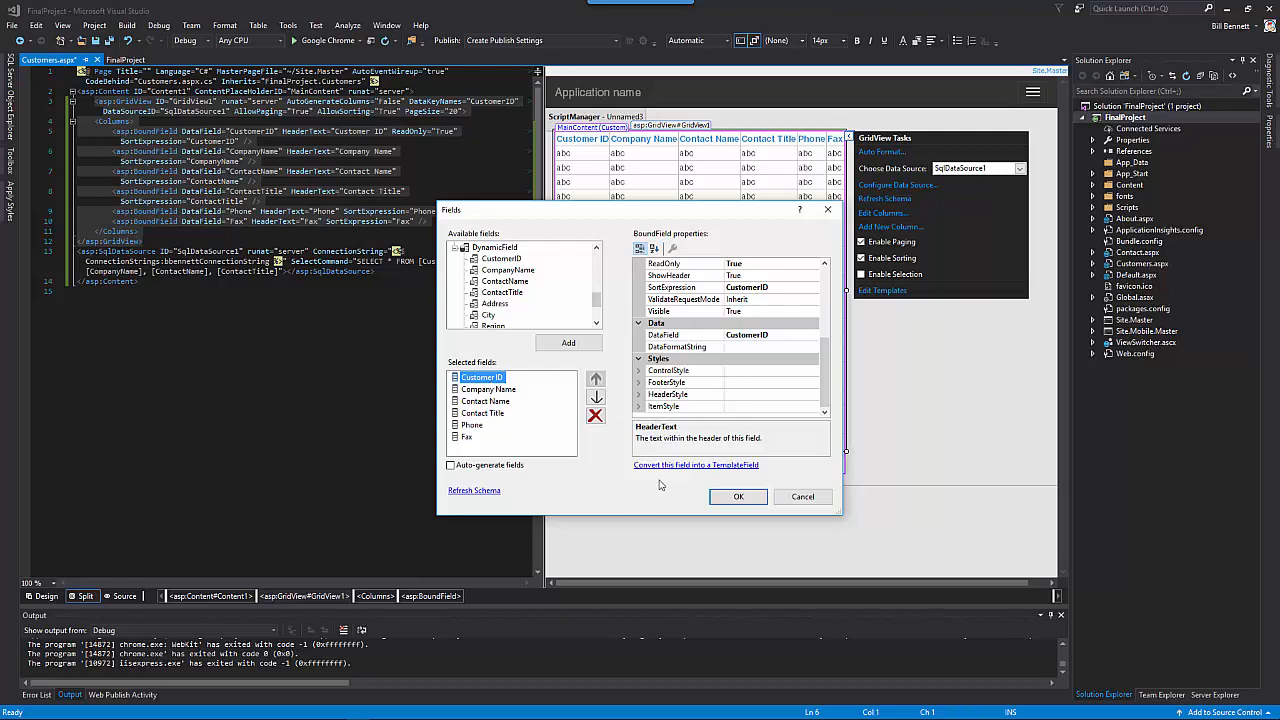
mouse_move(672, 478)
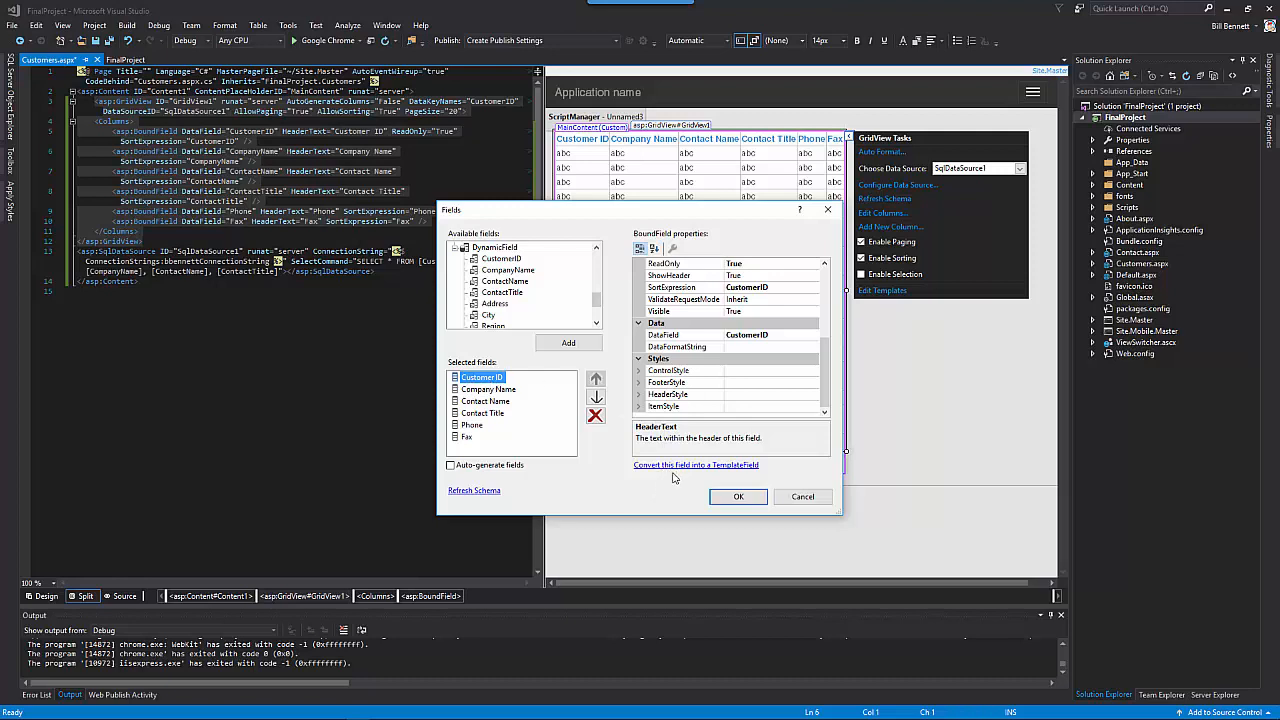
mouse_move(649, 472)
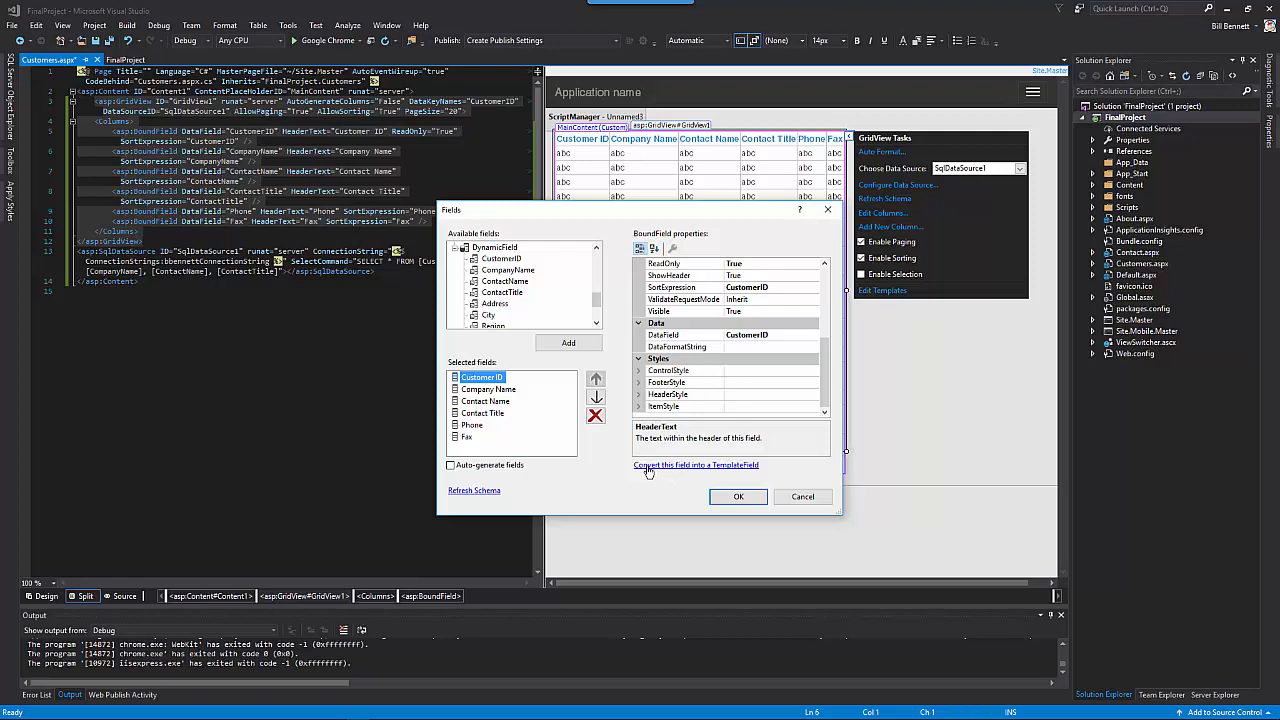
mouse_move(737, 474)
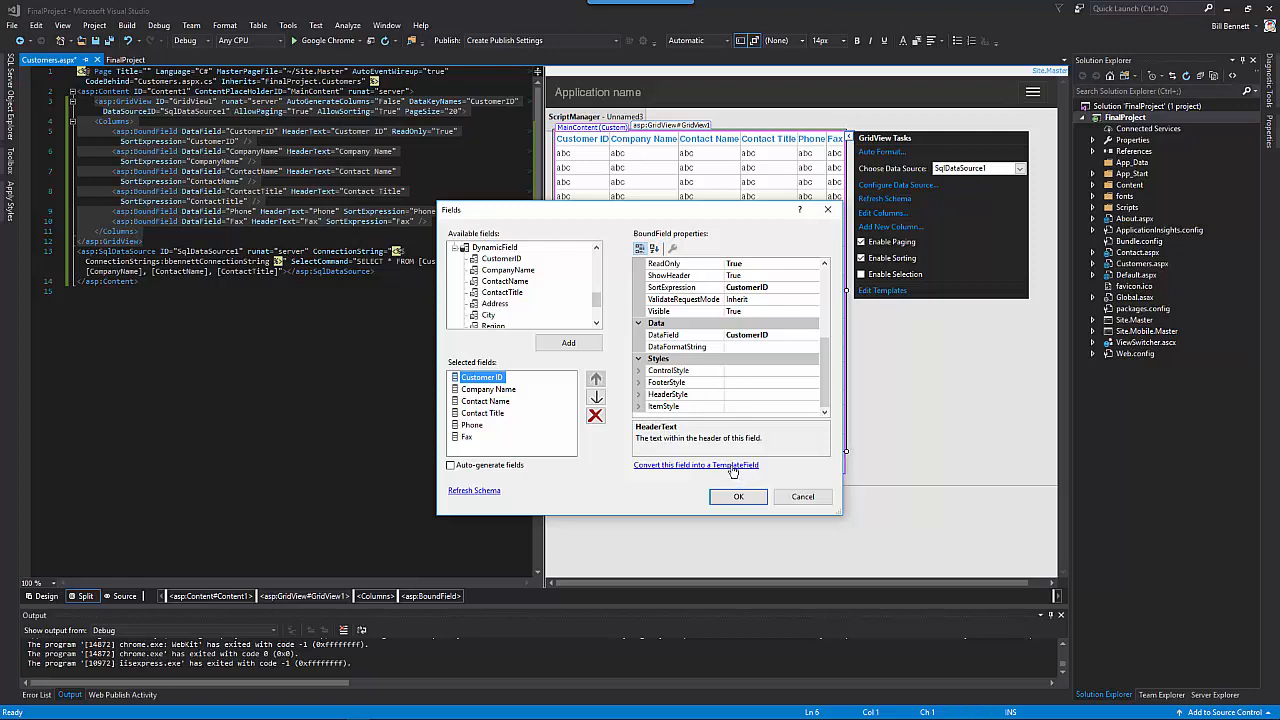
click(695, 464)
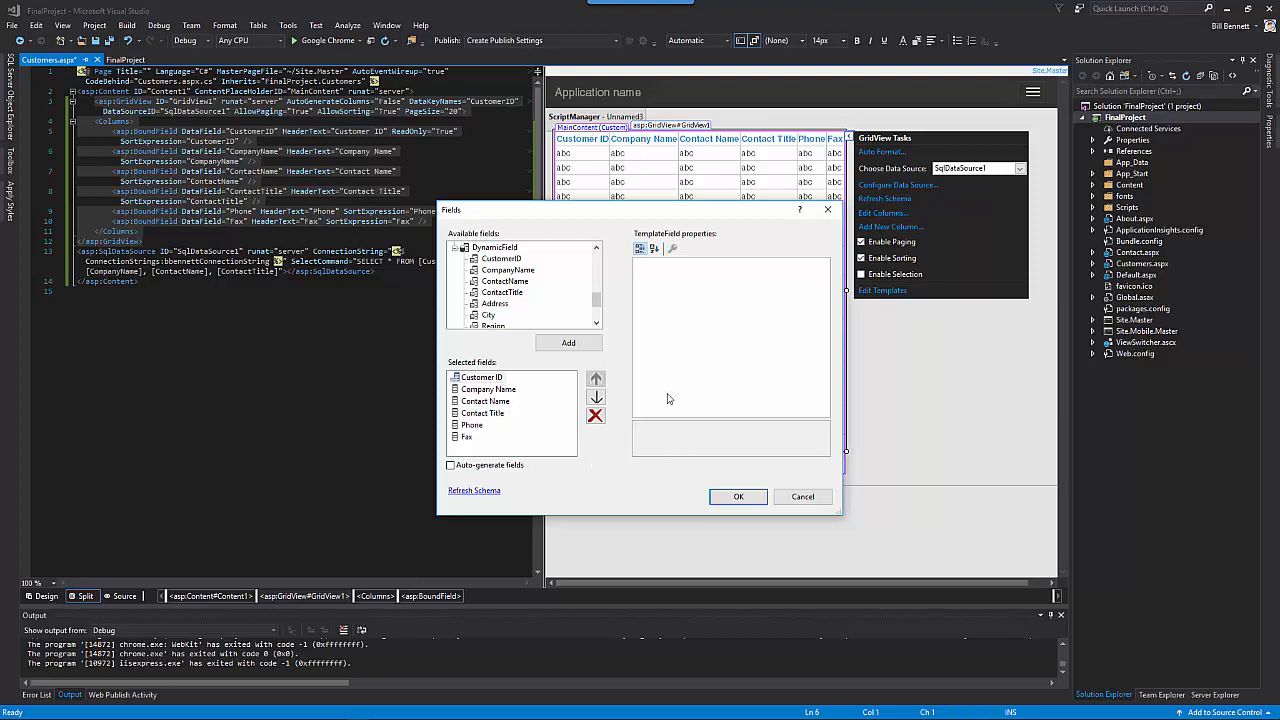
mouse_move(728, 491)
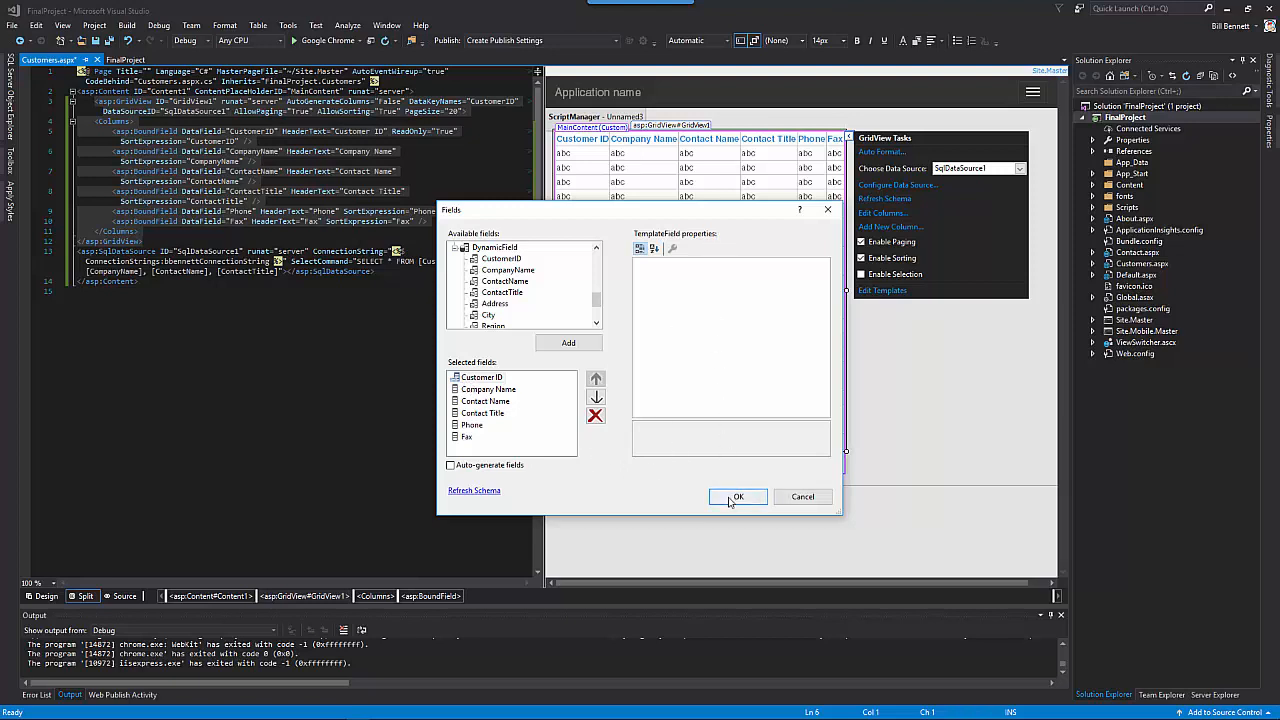
- Apply the conversion so Customer ID renders through a label bound to CustomerID
click(738, 497)
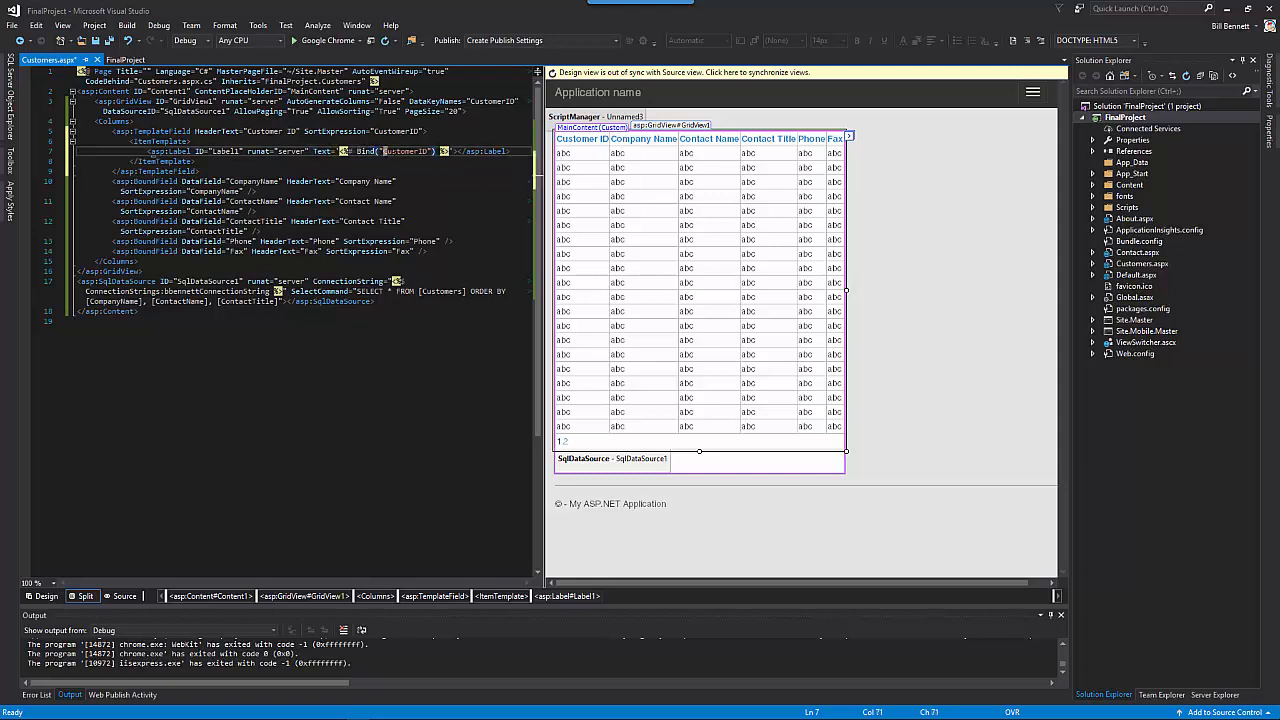
mouse_move(405, 151)
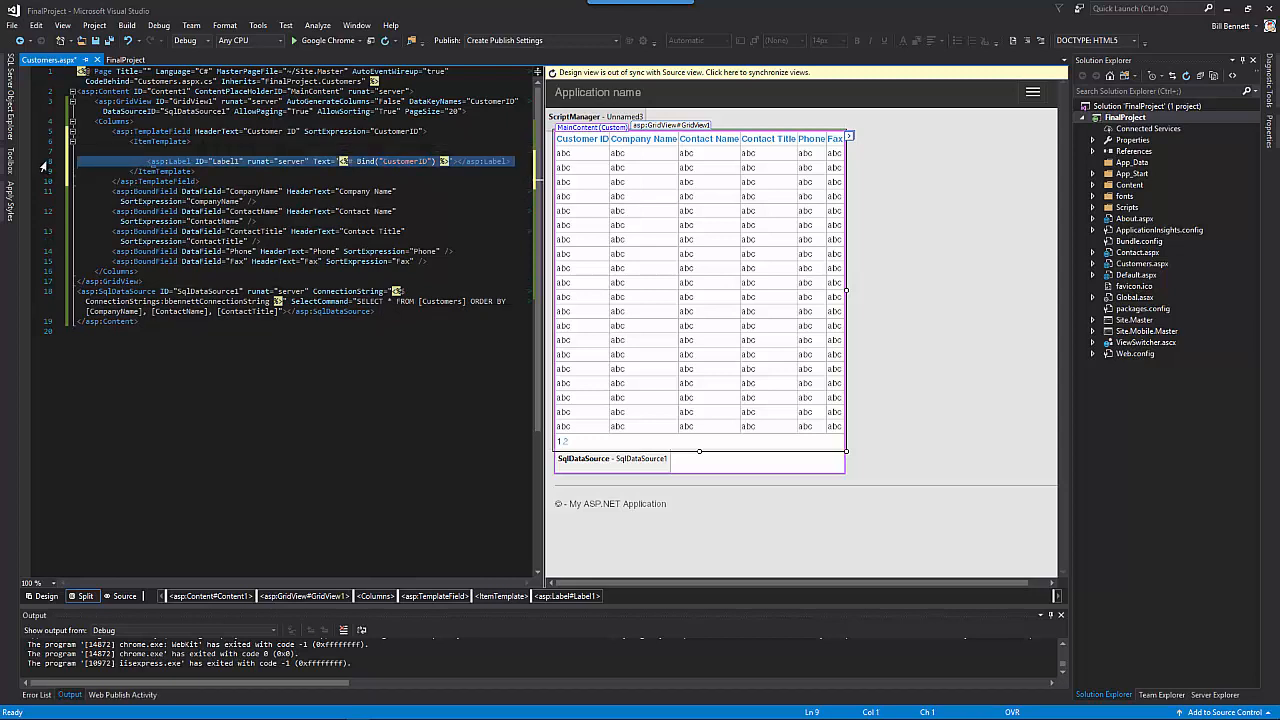
- Comment out the Customer ID template's asp:Label line with Ctrl+K, Ctrl+C
key(ctrl+k)
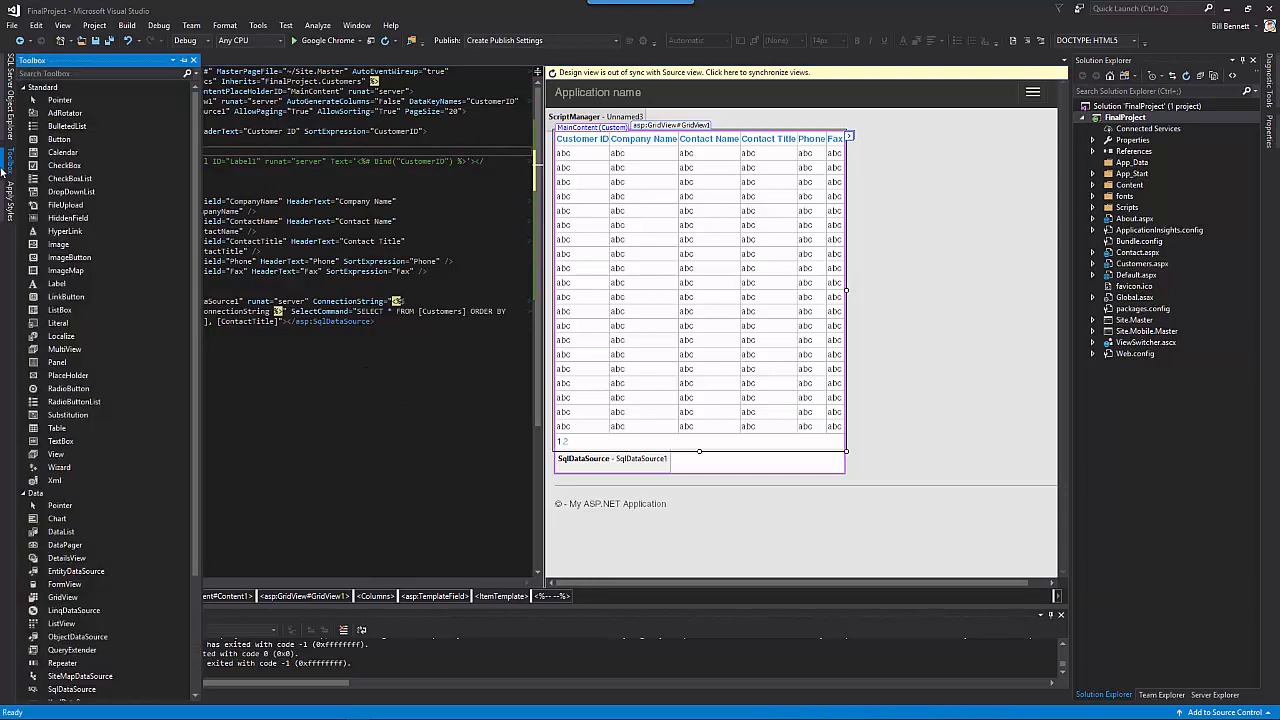
- Drag a HyperLink control from the Toolbox into the Customer ID ItemTemplate
click(64, 231)
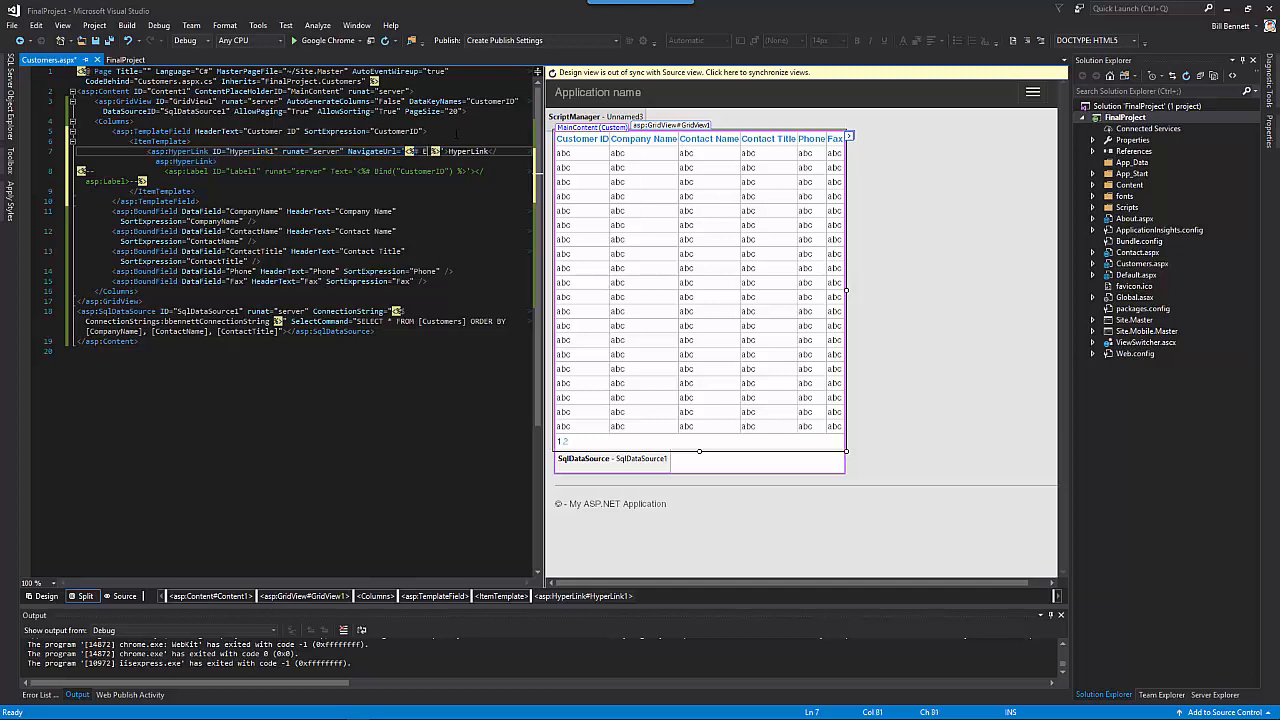
- Set the HyperLink NavigateUrl to Eval("CustomerID", "CustomerDetails.aspx?cid={0}")
text(Eval("CustomerID", "CustomerDetails.aspx?cid={0)
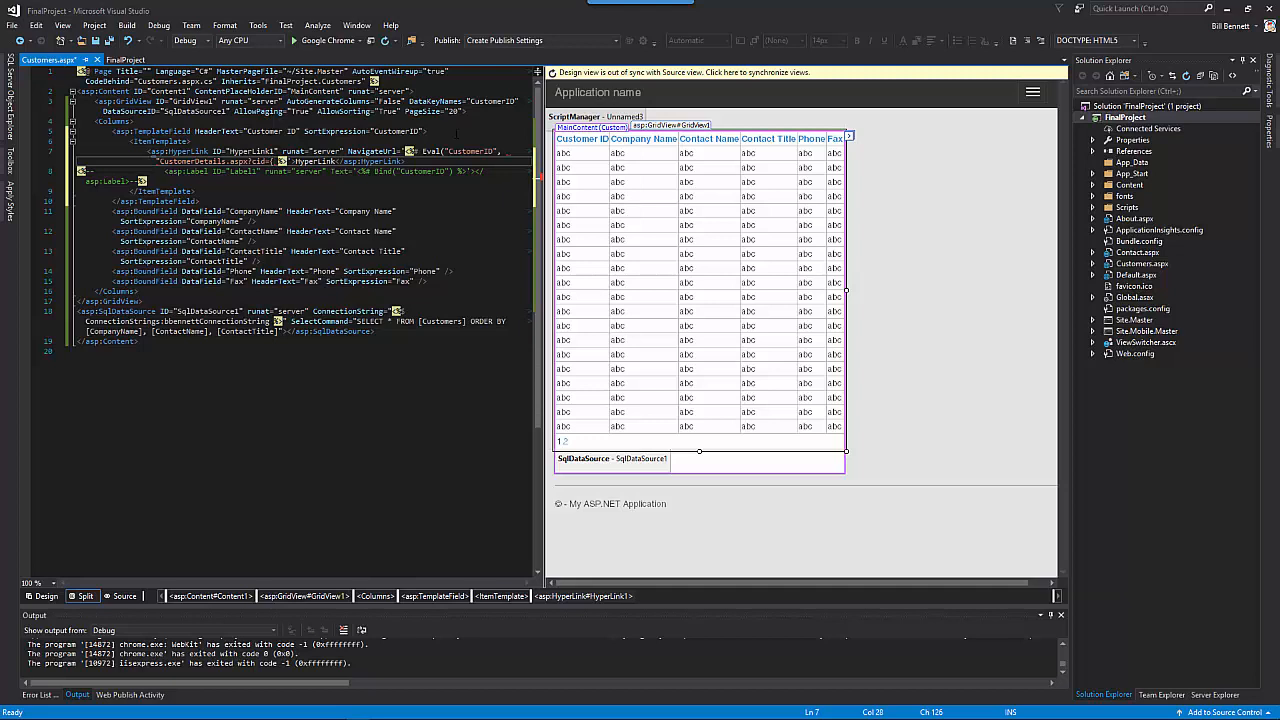
text(x)
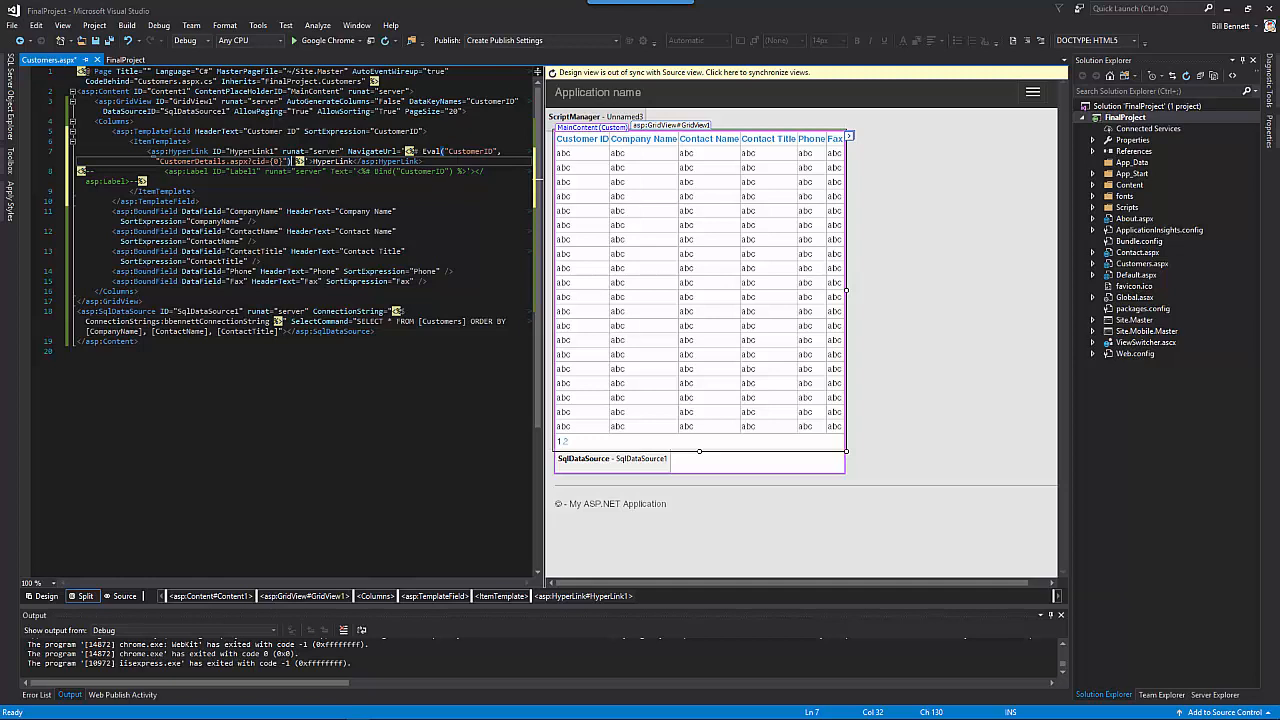
- Bind the HyperLink text to CustomerID so the grid shows ID links
click(680, 72)
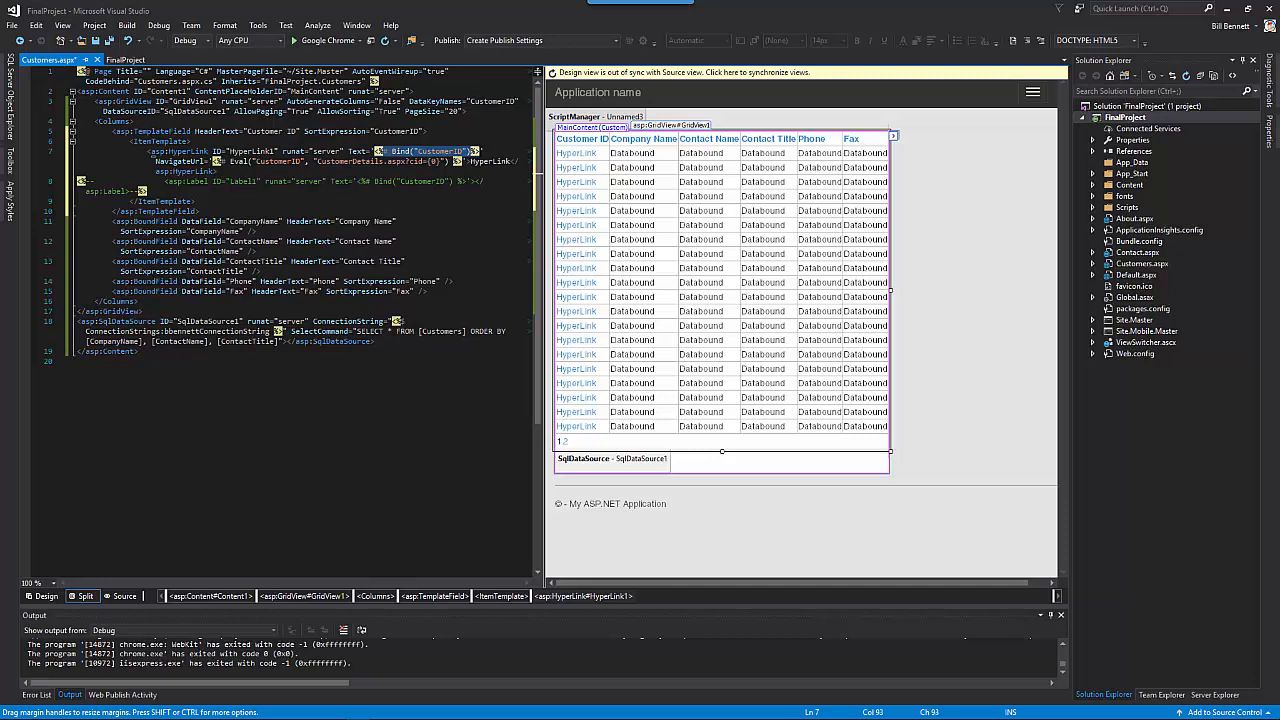
mouse_move(440, 150)
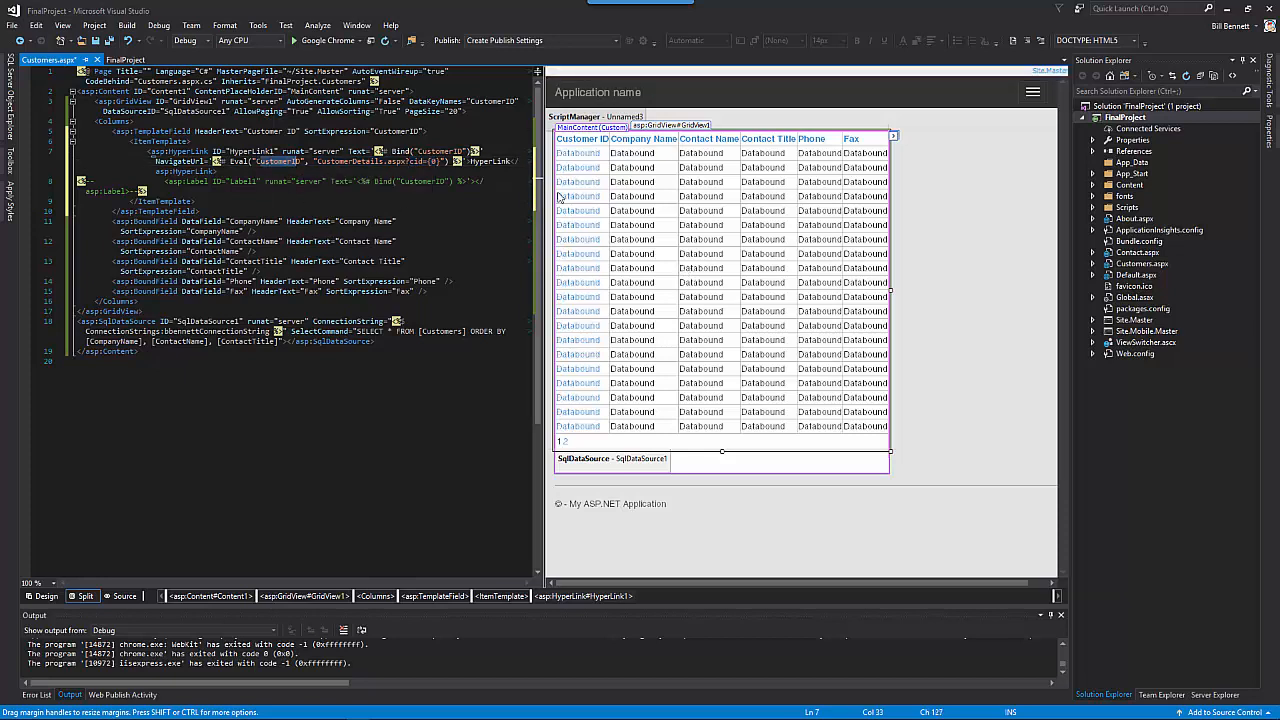
mouse_move(603, 242)
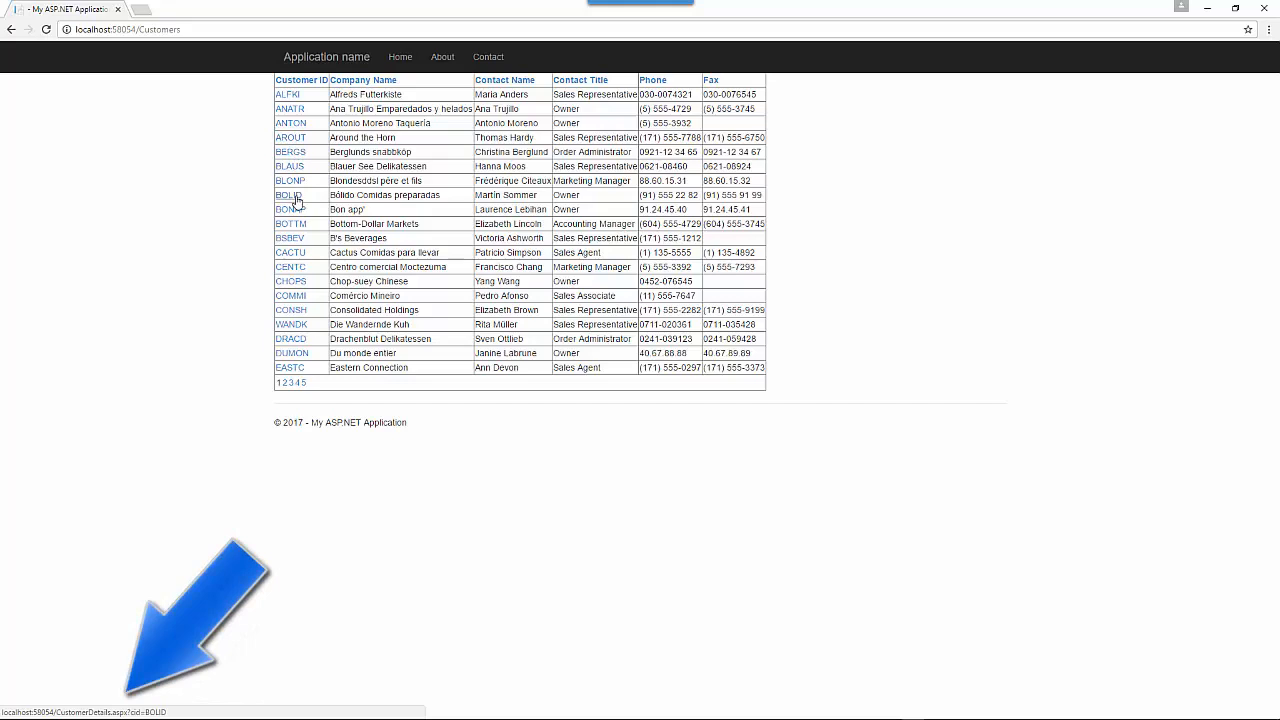
mouse_move(288, 238)
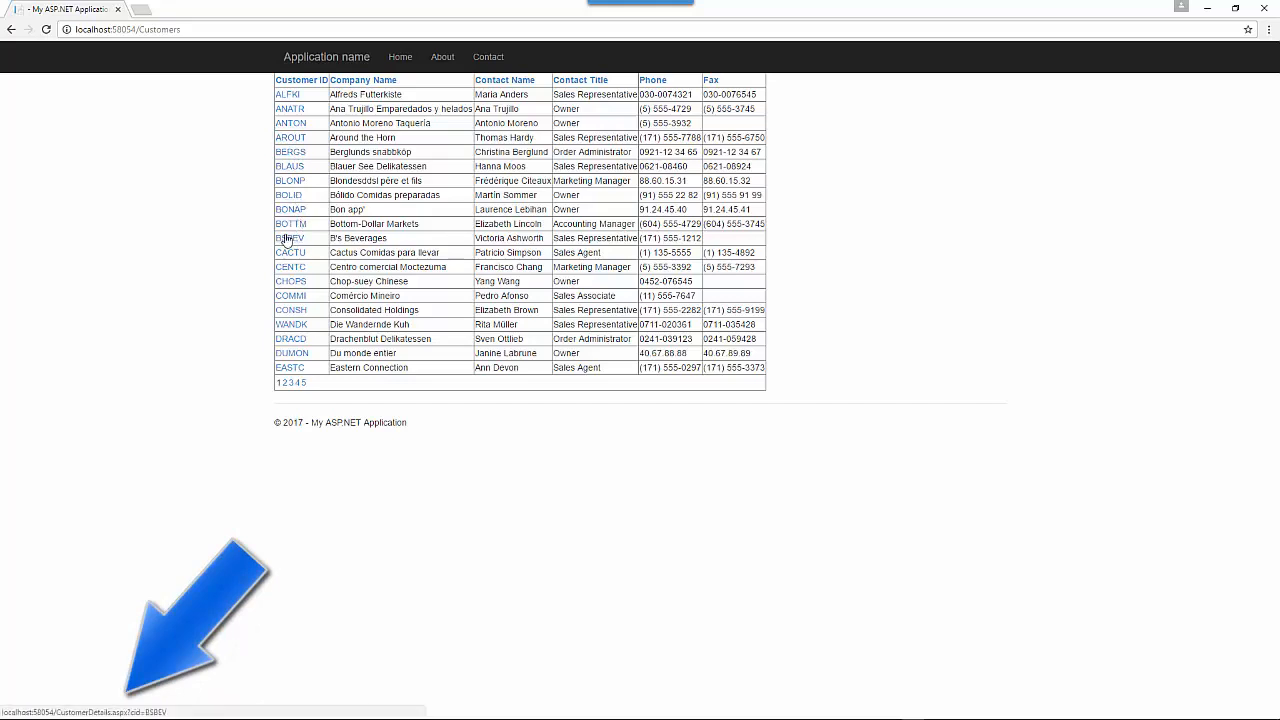
mouse_move(290, 252)
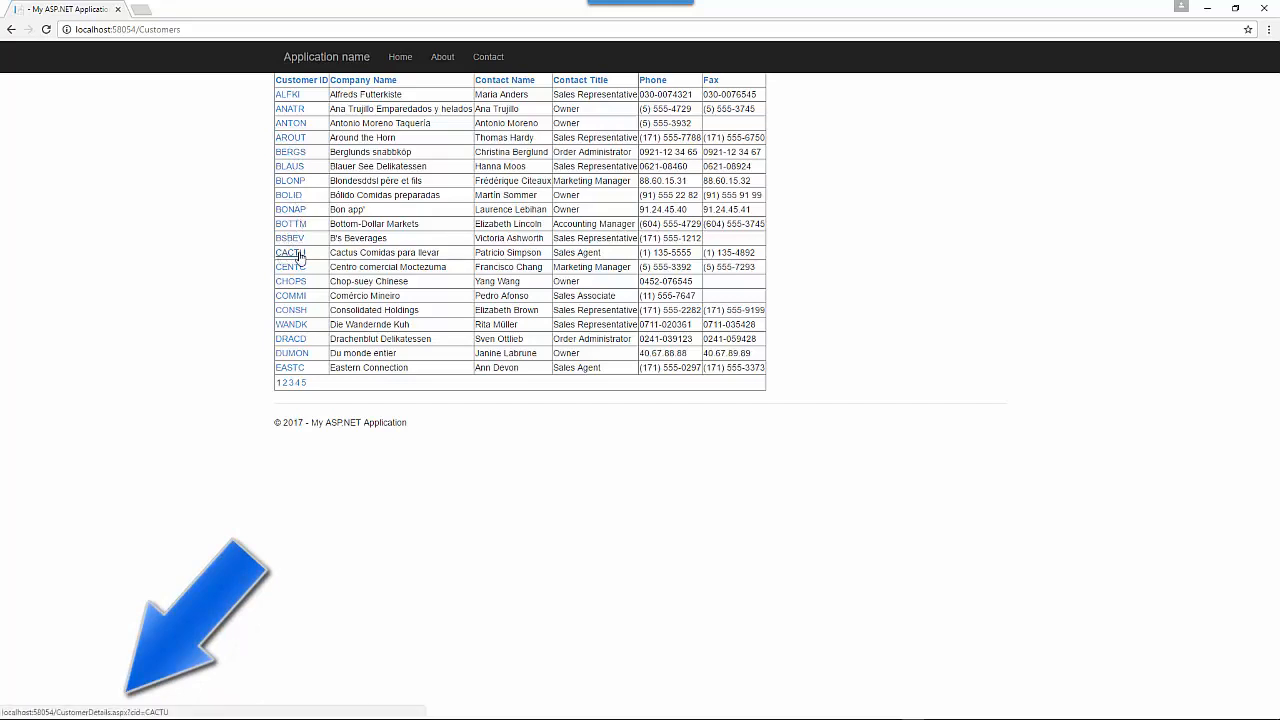
mouse_move(291, 281)
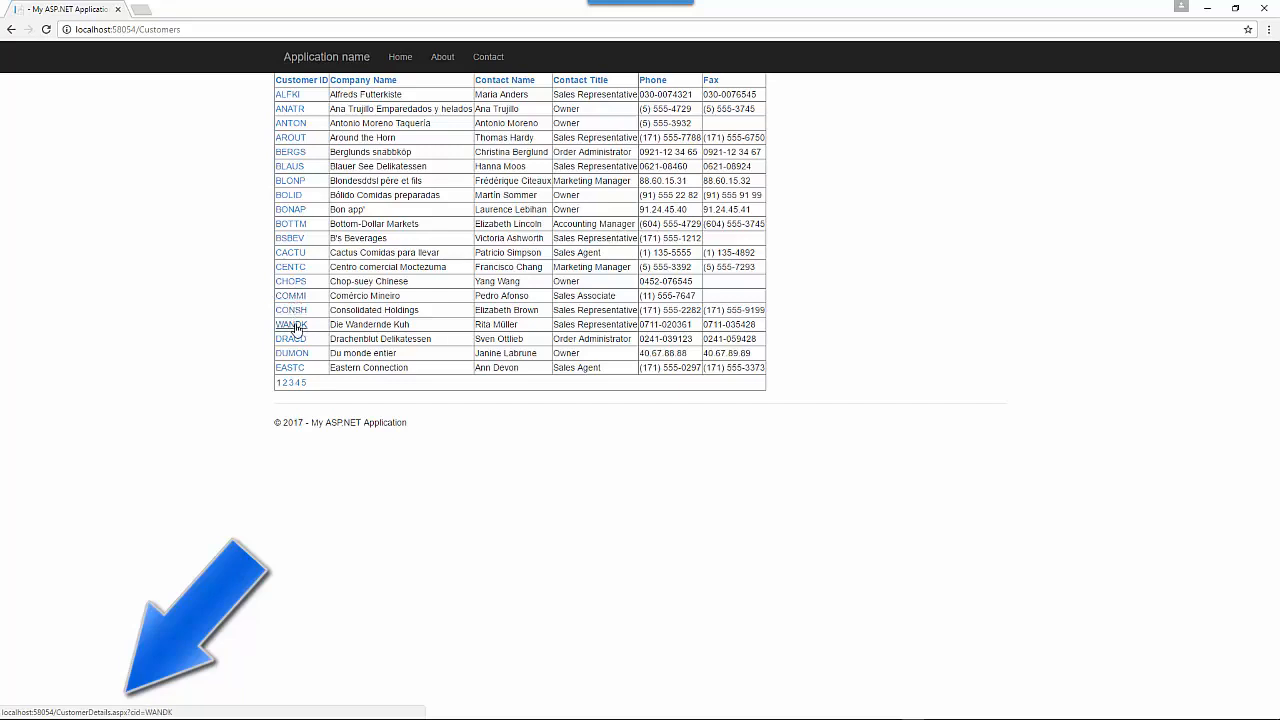
mouse_move(292, 353)
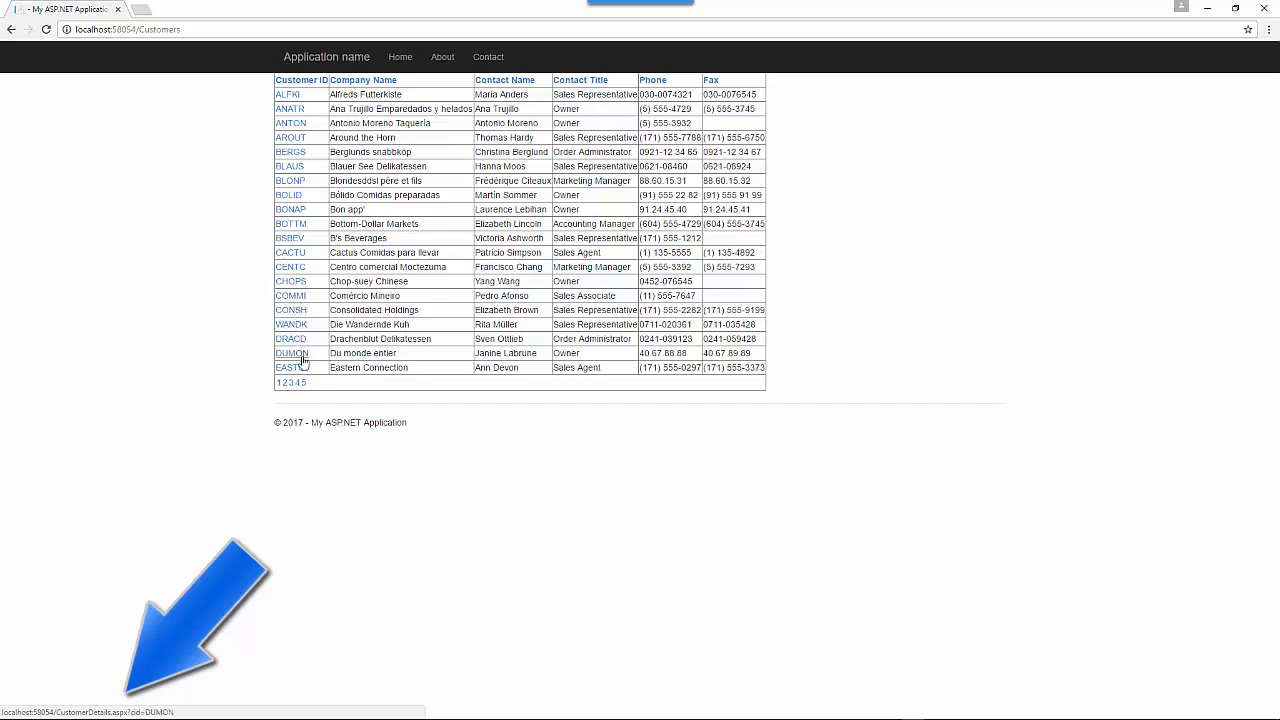
mouse_move(294, 345)
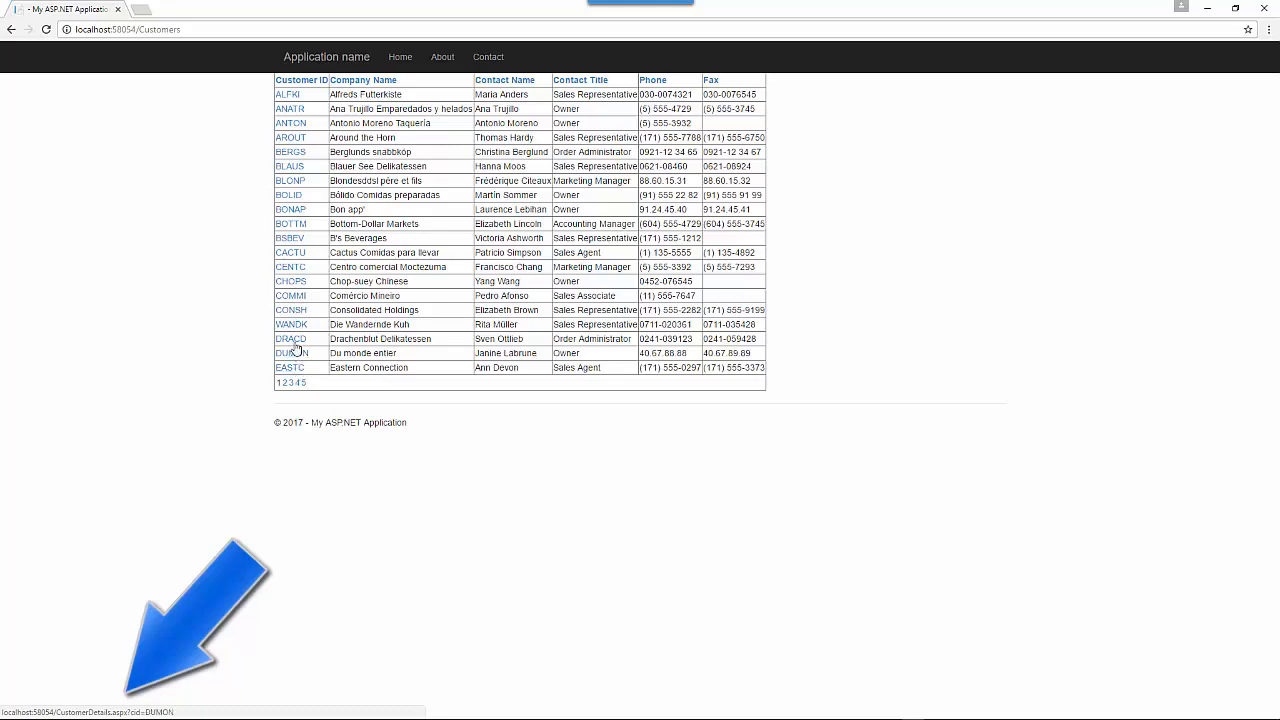